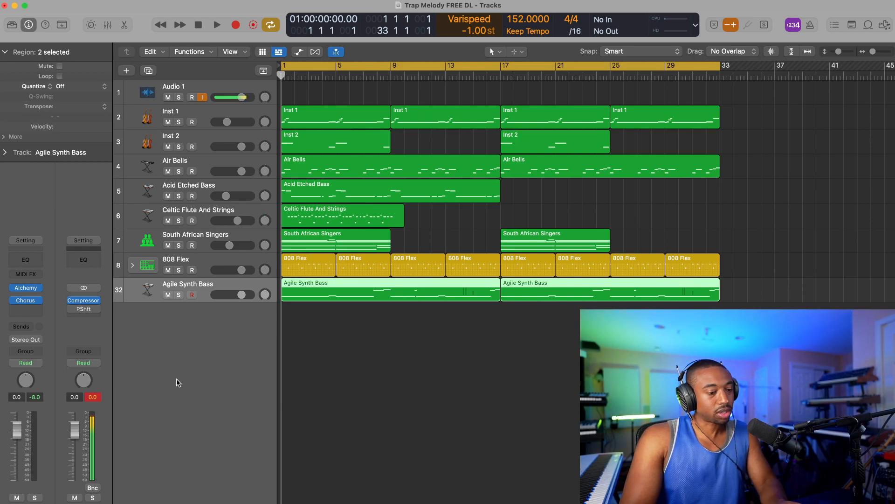
# Step: Play through the trap beat, then select Inst 1 to show its strings and reverb send
pyautogui.click(216, 25)
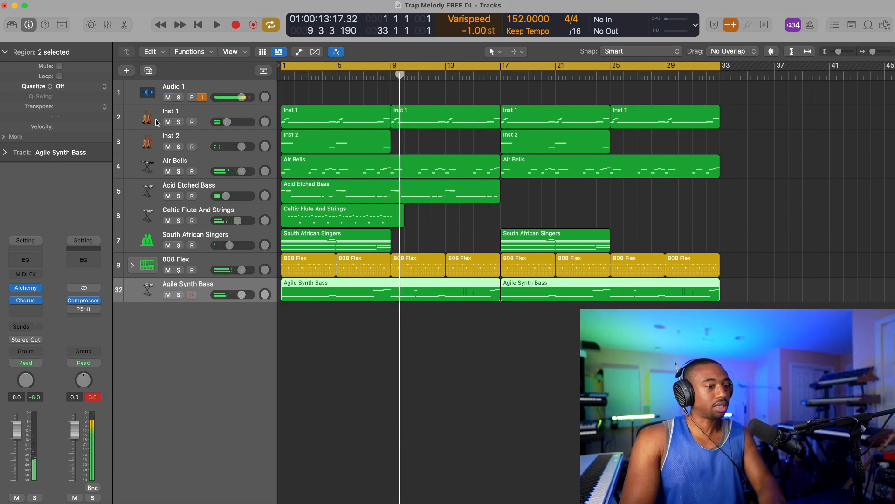
pyautogui.click(172, 117)
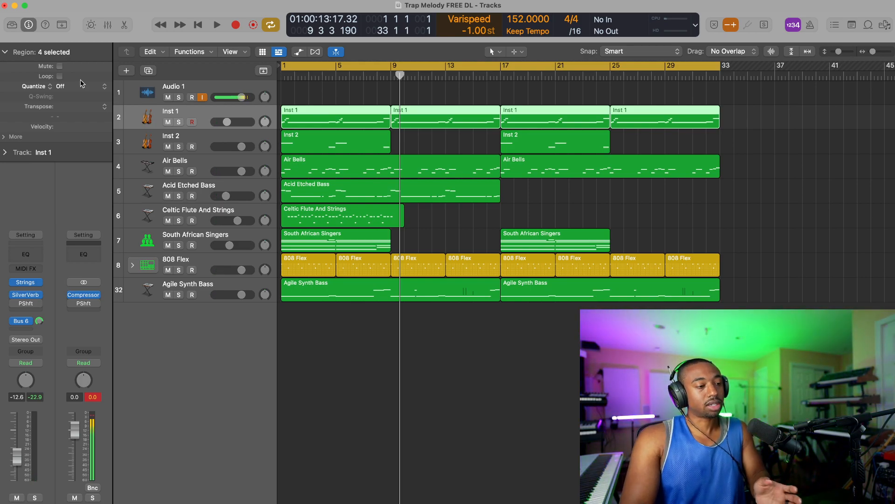
pyautogui.click(12, 25)
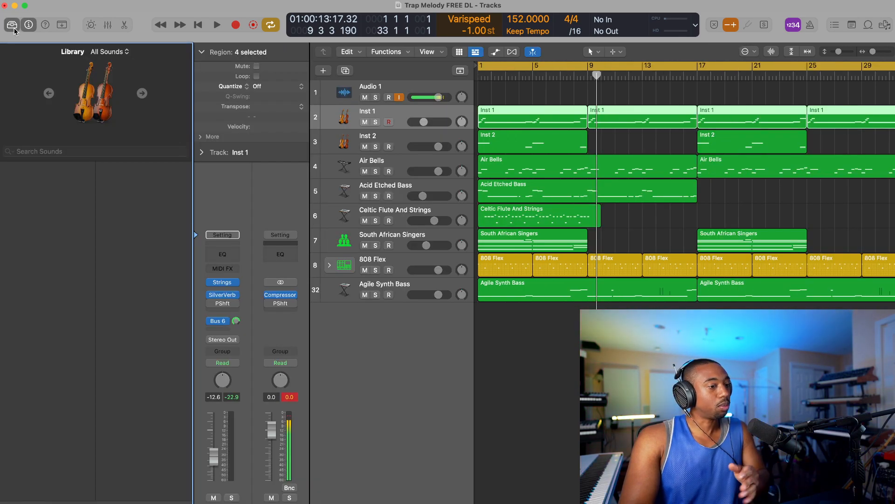
pyautogui.click(11, 25)
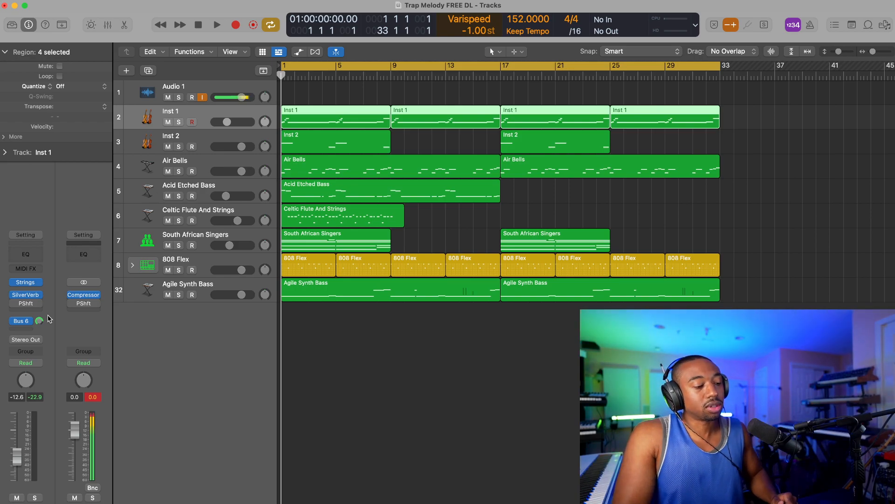
pyautogui.click(21, 320)
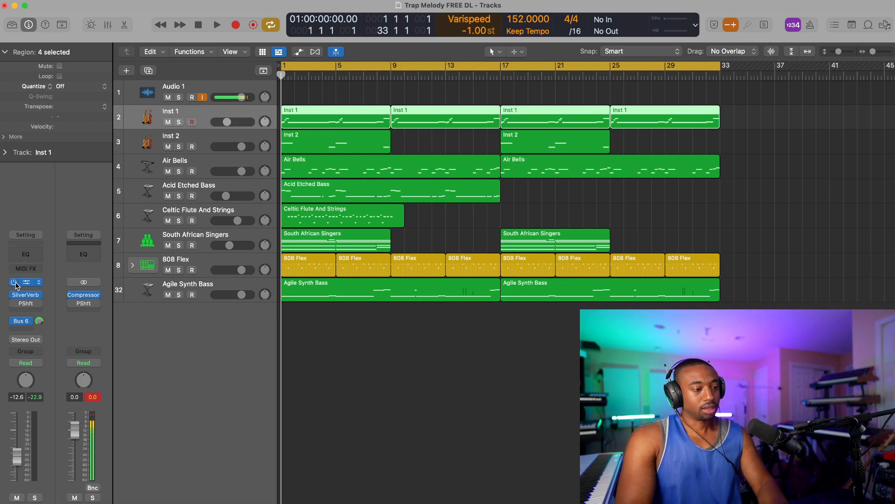
# Step: Unsolo Inst 1 and solo Inst 2 so only the Inst 2 strings play
pyautogui.click(25, 294)
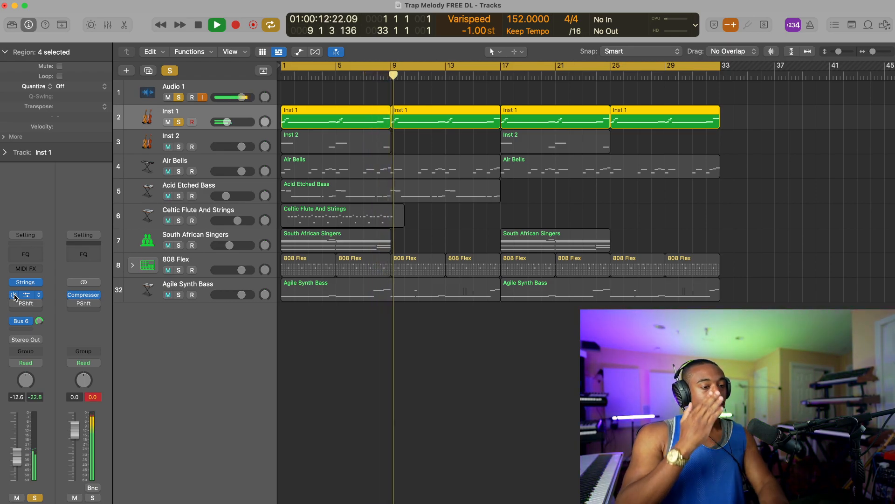
pyautogui.click(25, 295)
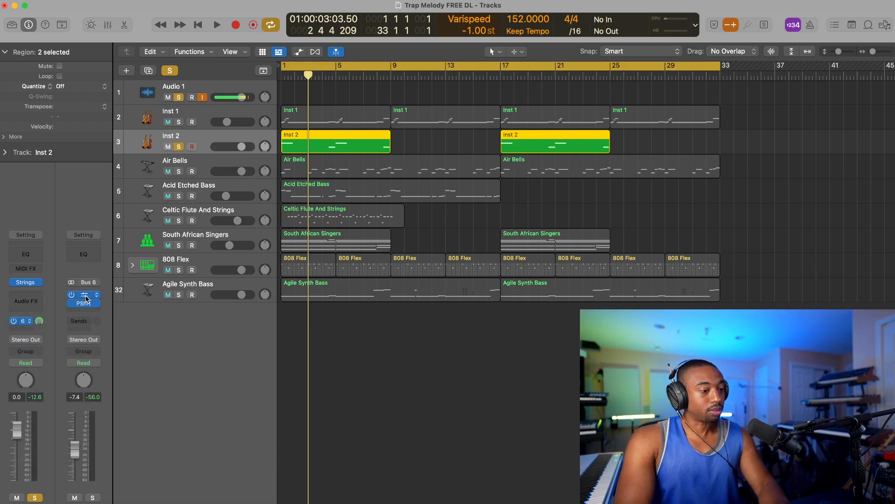
# Step: Play back the soloed Inst 2 strings part
pyautogui.click(83, 295)
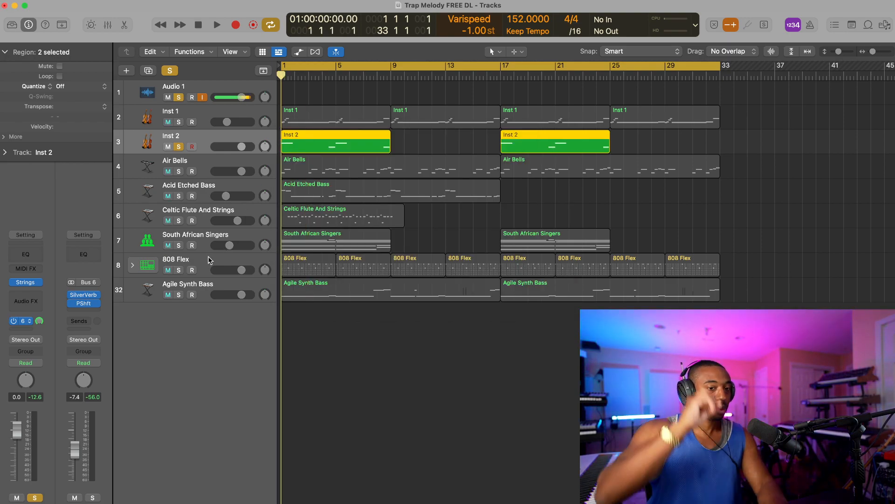
pyautogui.click(216, 25)
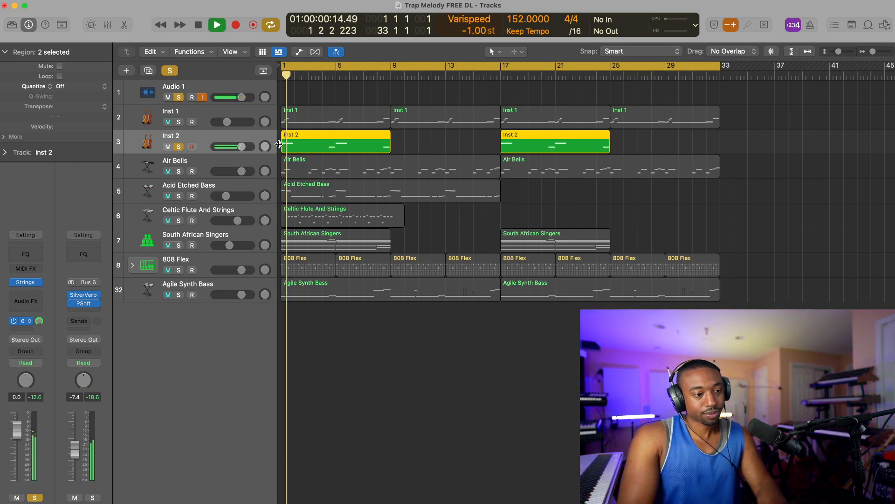
pyautogui.click(197, 25)
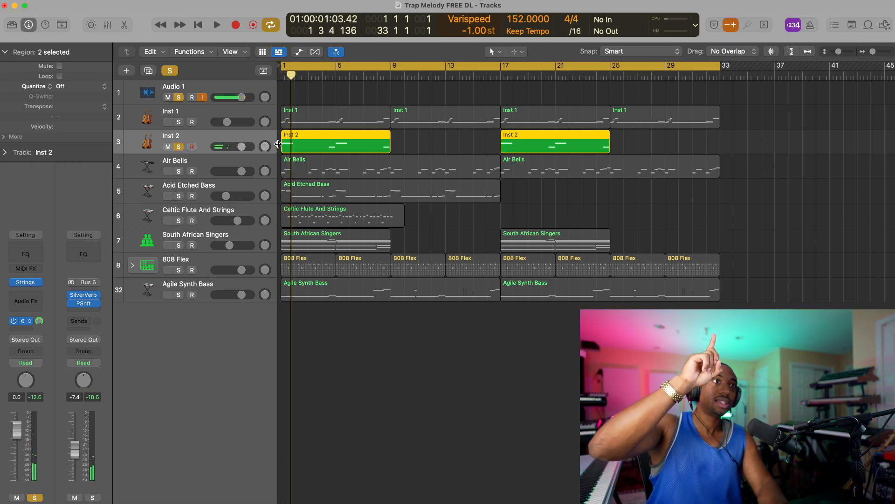
pyautogui.click(216, 25)
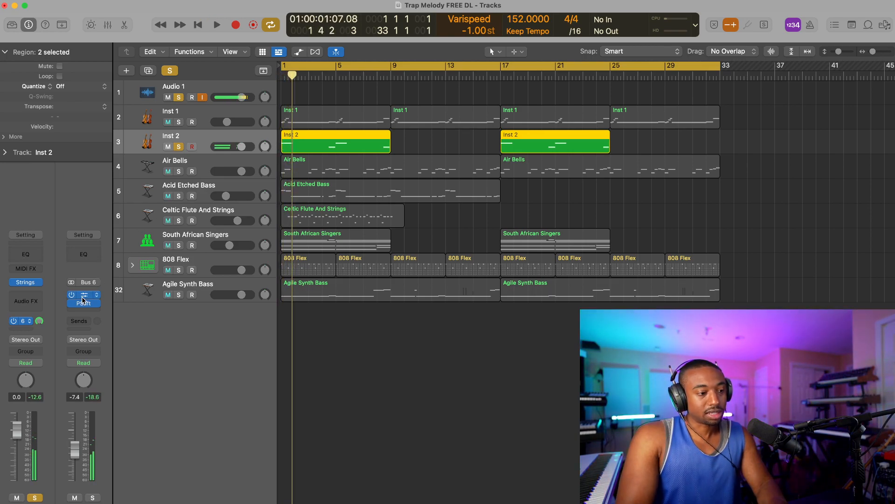
# Step: Inspect the SilverVerb hall reverb on the Bus 6 return, then solo Air Bells
pyautogui.click(216, 25)
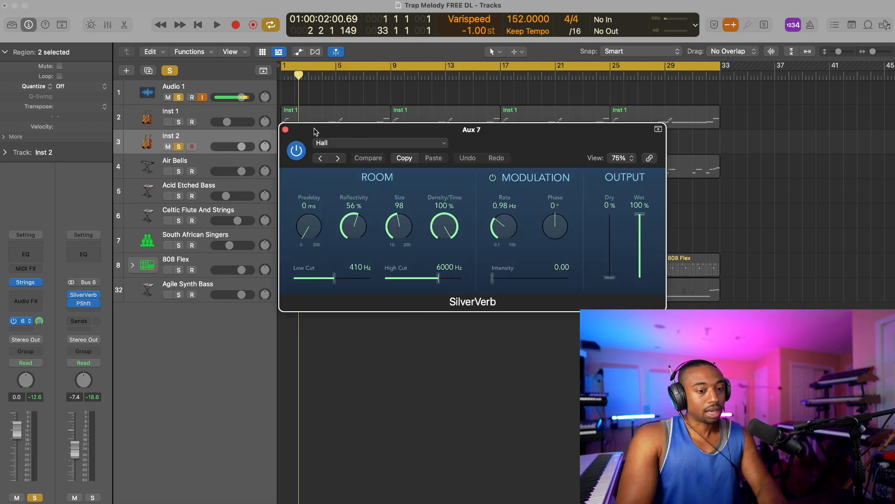
pyautogui.click(285, 129)
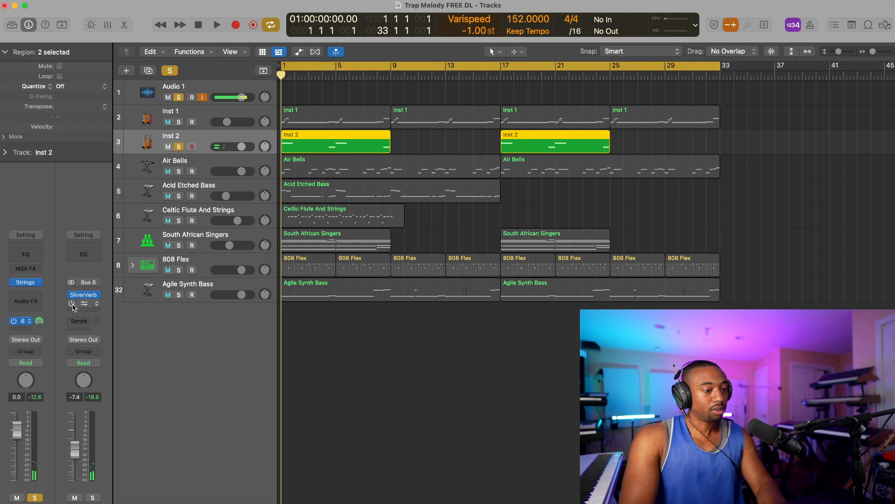
pyautogui.click(216, 24)
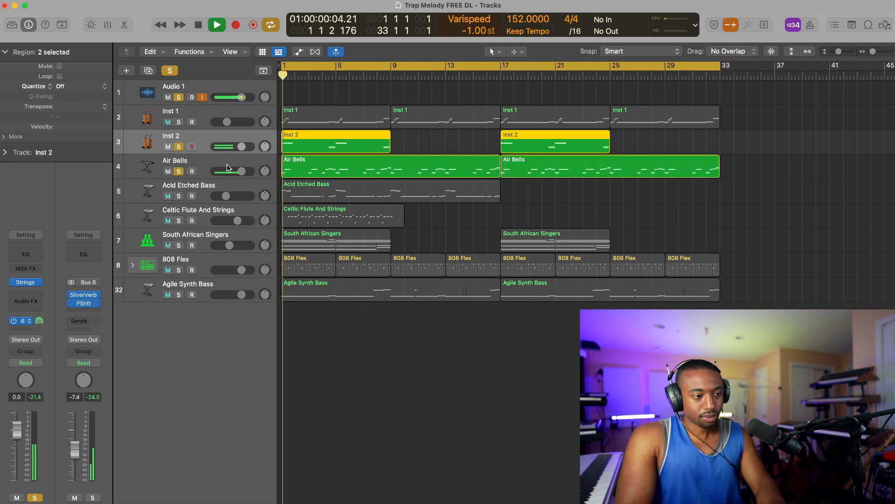
# Step: Inspect Air Bells' Delay Designer, then solo Acid Etched Bass alongside them
pyautogui.click(175, 160)
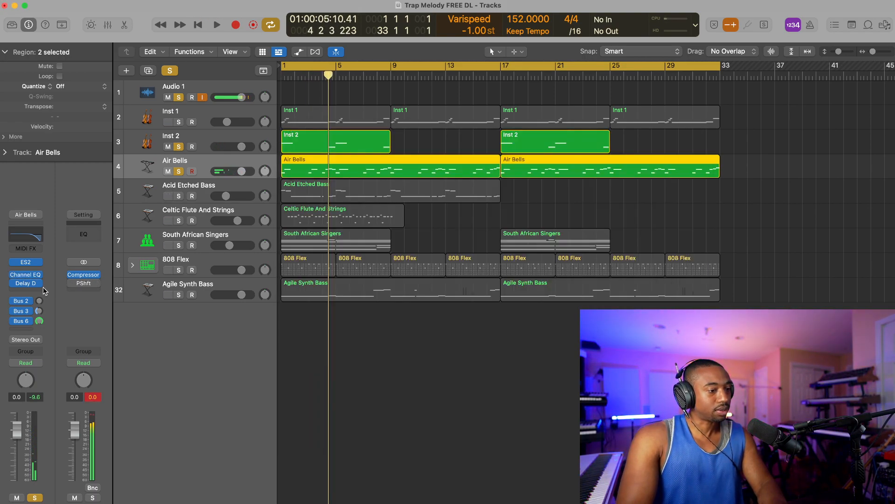
pyautogui.click(25, 283)
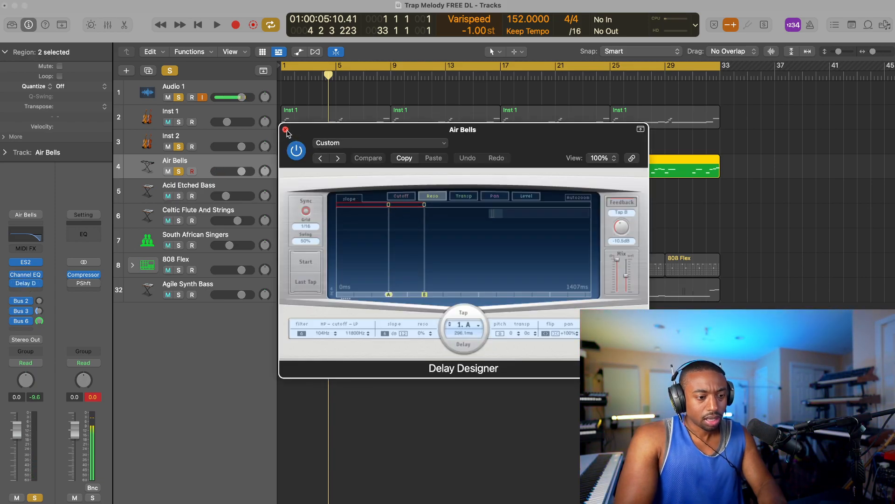
pyautogui.click(286, 129)
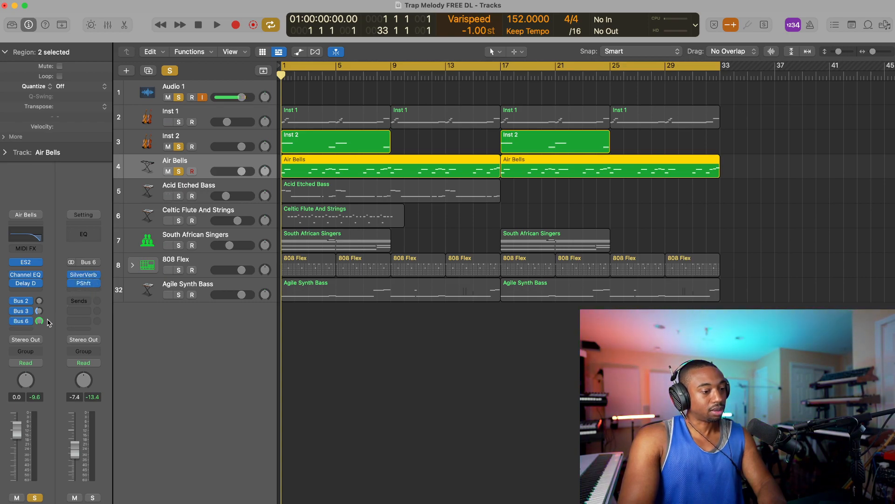
pyautogui.moveTo(61, 307)
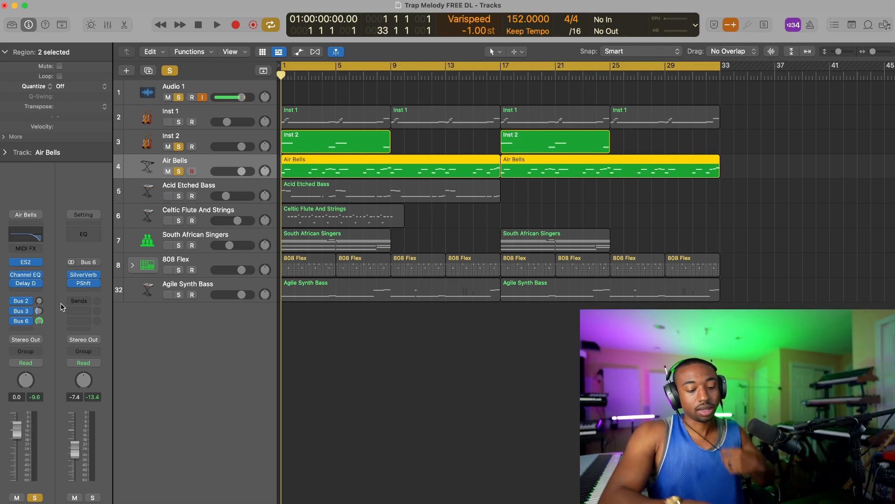
pyautogui.click(216, 25)
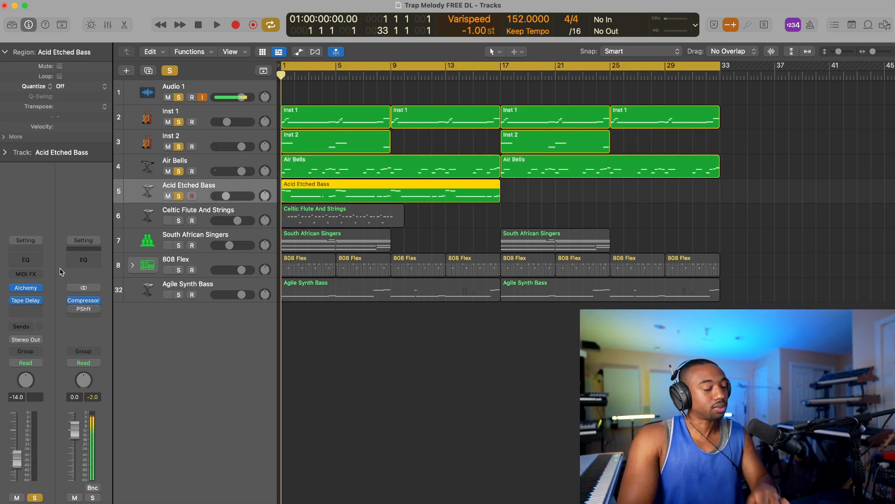
pyautogui.click(26, 300)
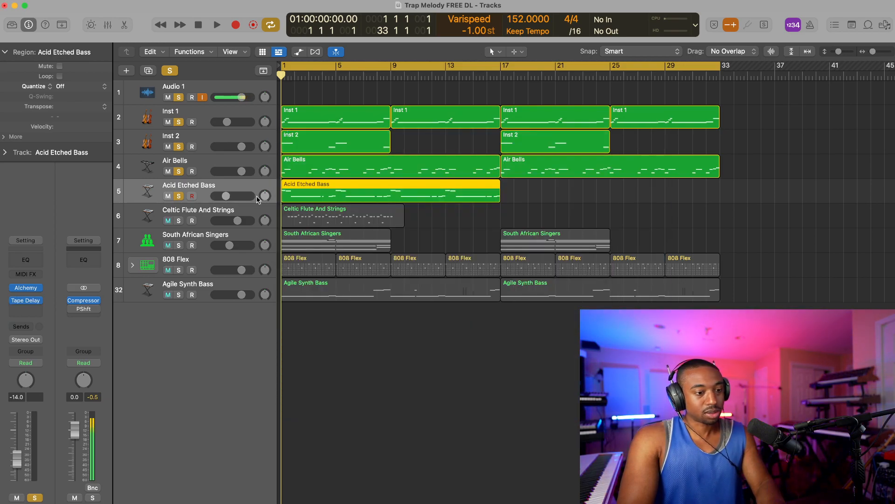
pyautogui.click(216, 25)
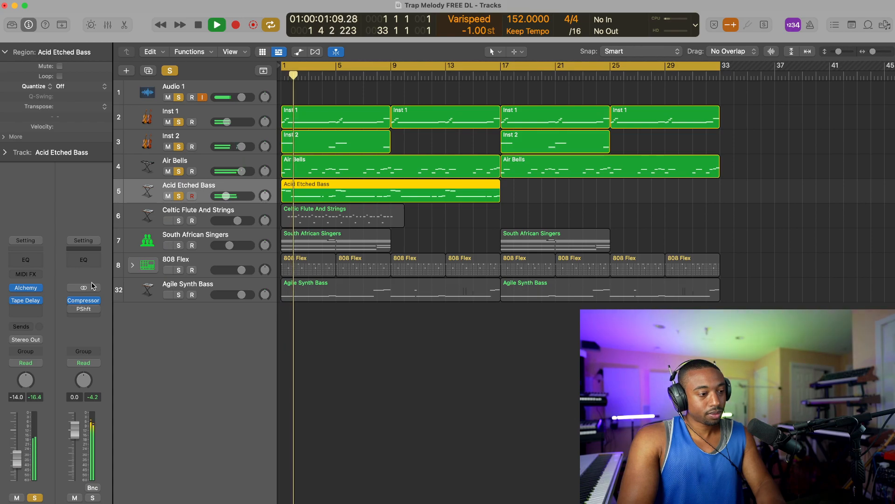
pyautogui.click(25, 300)
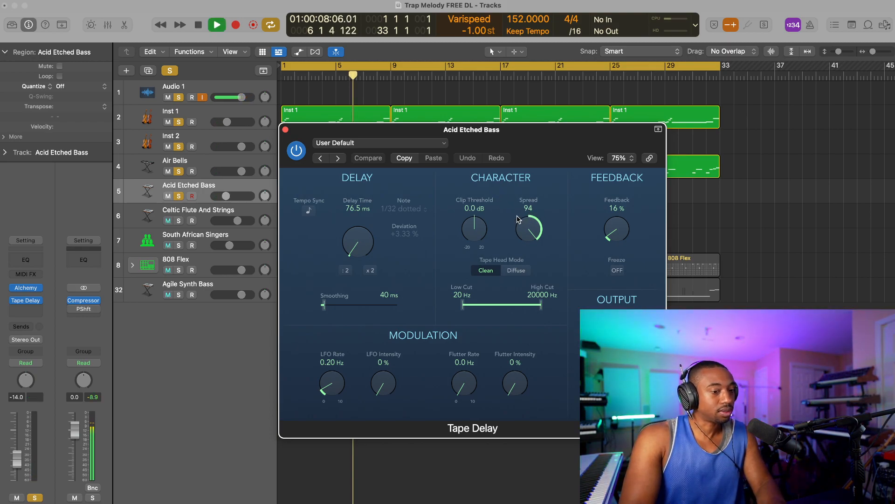
pyautogui.click(286, 129)
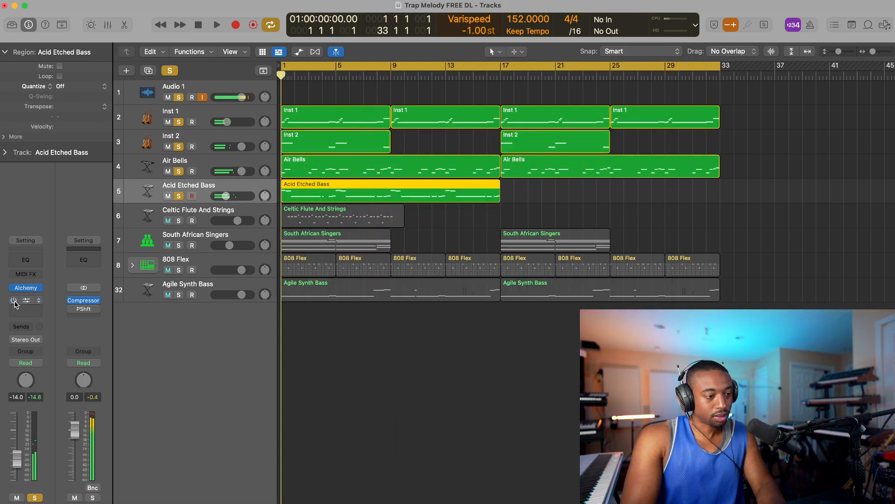
pyautogui.click(216, 25)
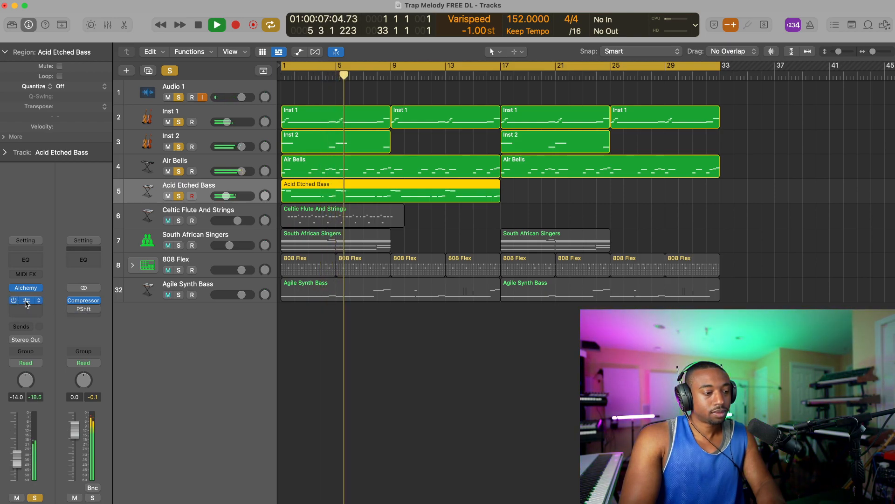
pyautogui.click(216, 25)
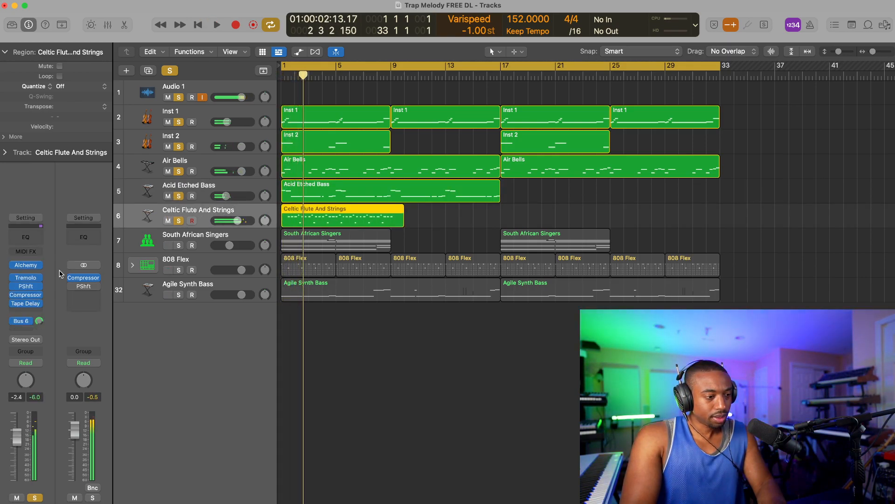
# Step: Check the Tremolo and -12 semitone Pitch Shifter settings on Celtic Flute And Strings
pyautogui.click(25, 277)
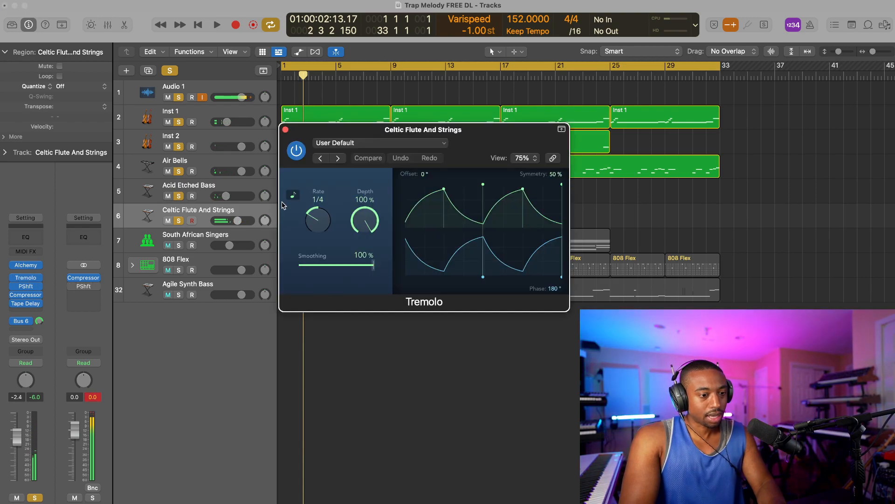
pyautogui.click(286, 129)
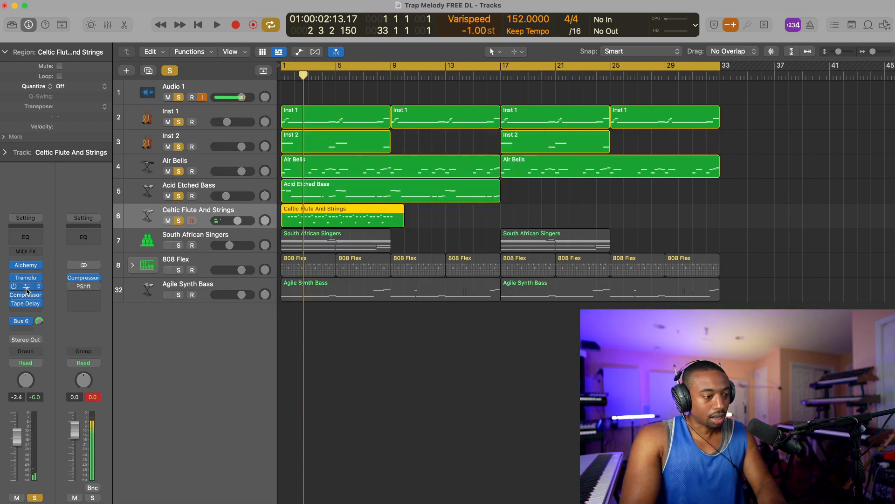
pyautogui.click(25, 285)
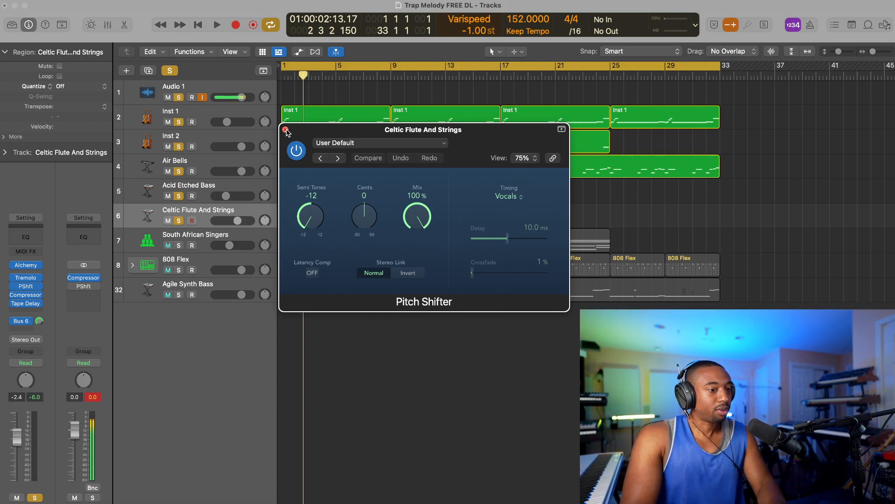
pyautogui.click(286, 130)
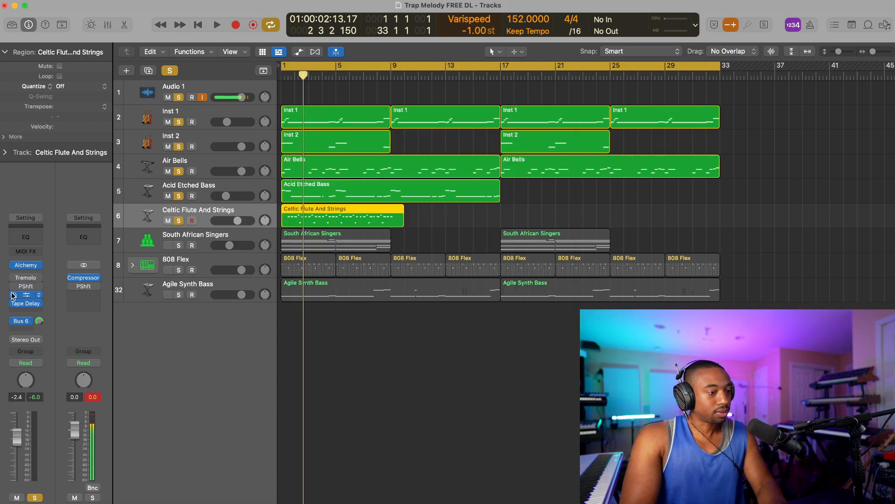
# Step: Toggle the flute's tremolo and pitch shifter in and out during playback
pyautogui.click(216, 25)
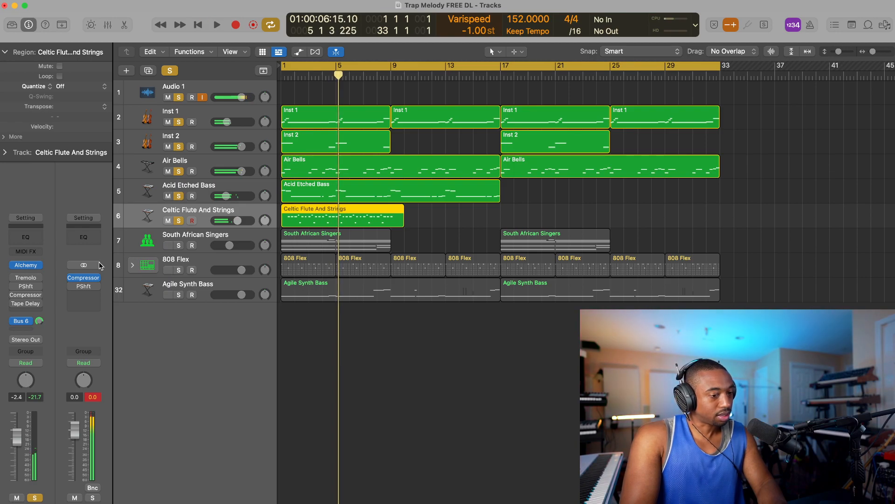
pyautogui.click(199, 25)
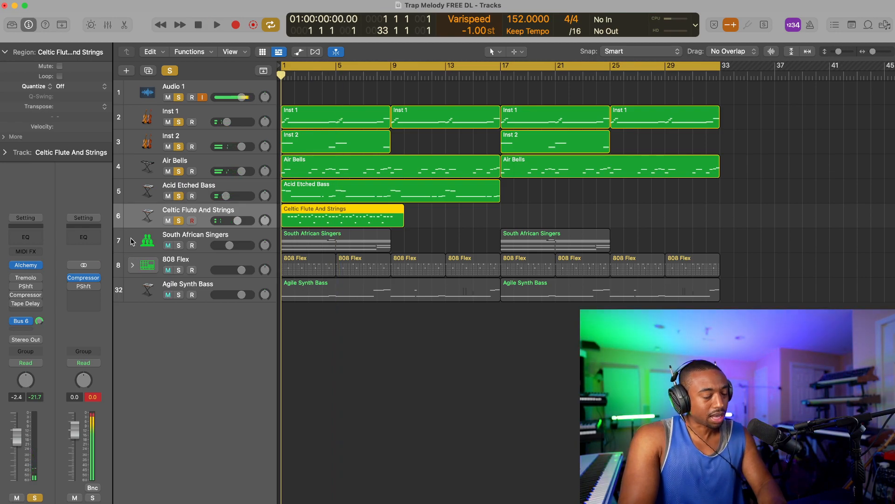
pyautogui.click(216, 25)
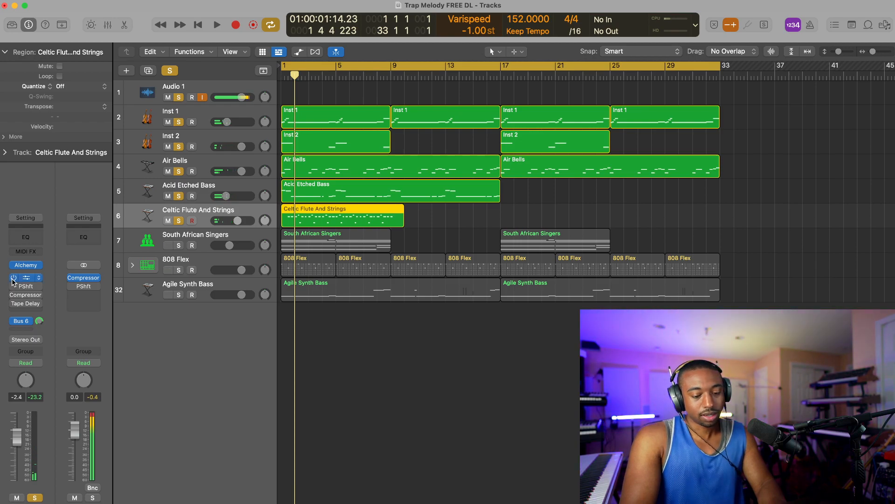
pyautogui.click(216, 25)
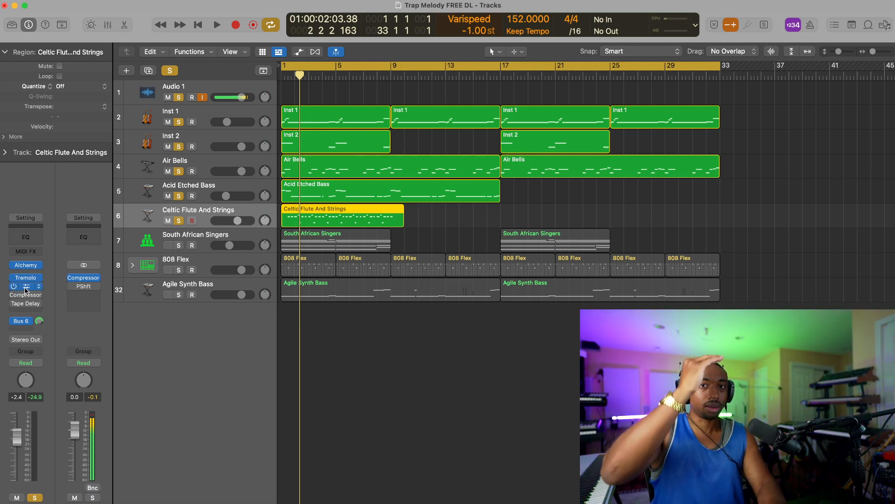
pyautogui.click(198, 25)
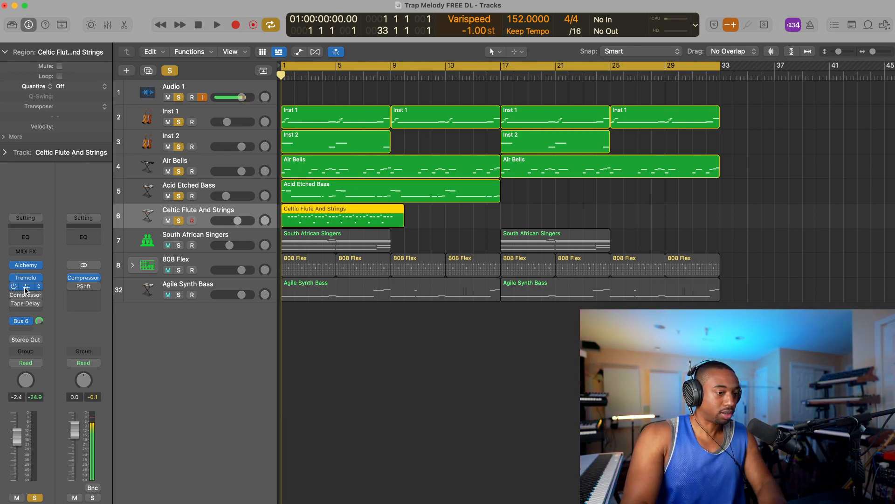
pyautogui.click(216, 25)
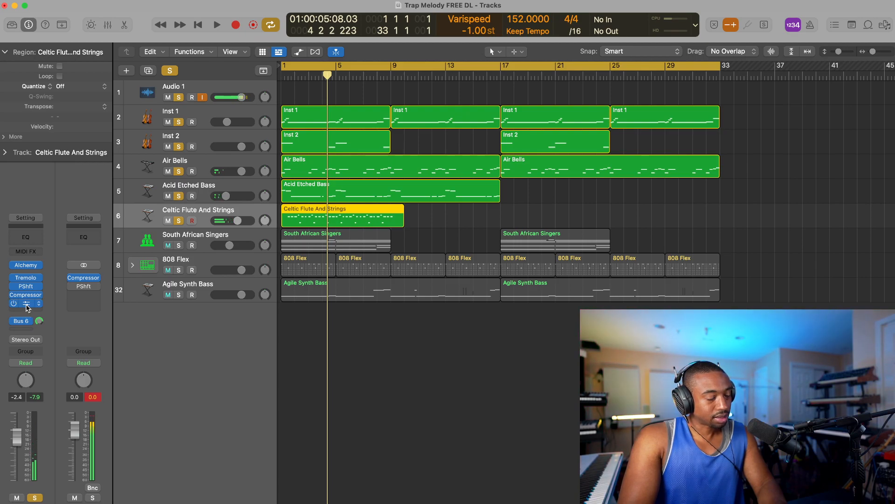
pyautogui.click(25, 303)
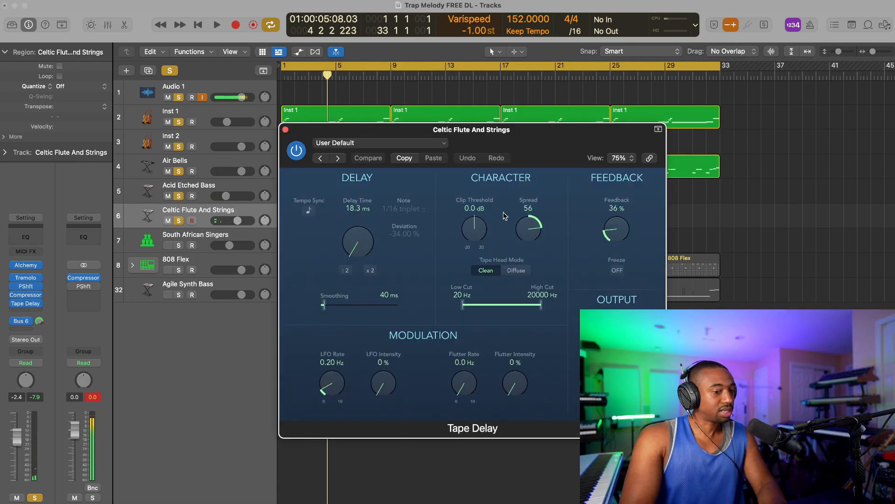
pyautogui.click(216, 25)
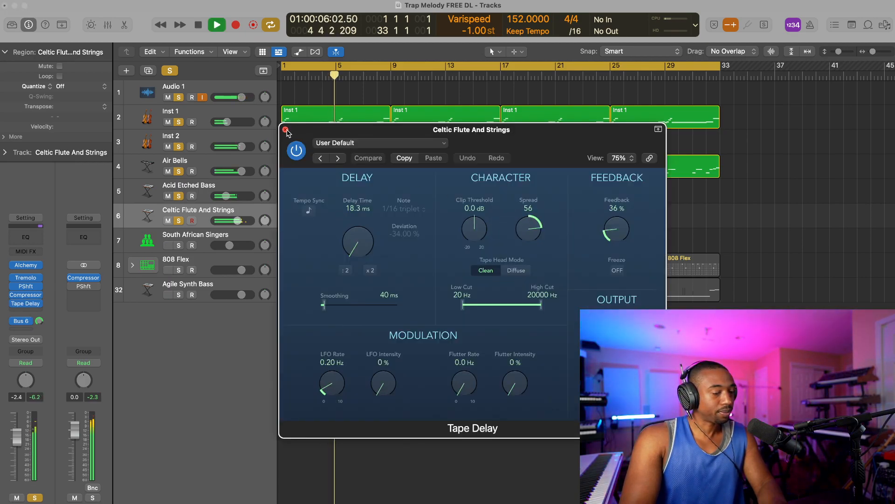
pyautogui.click(286, 129)
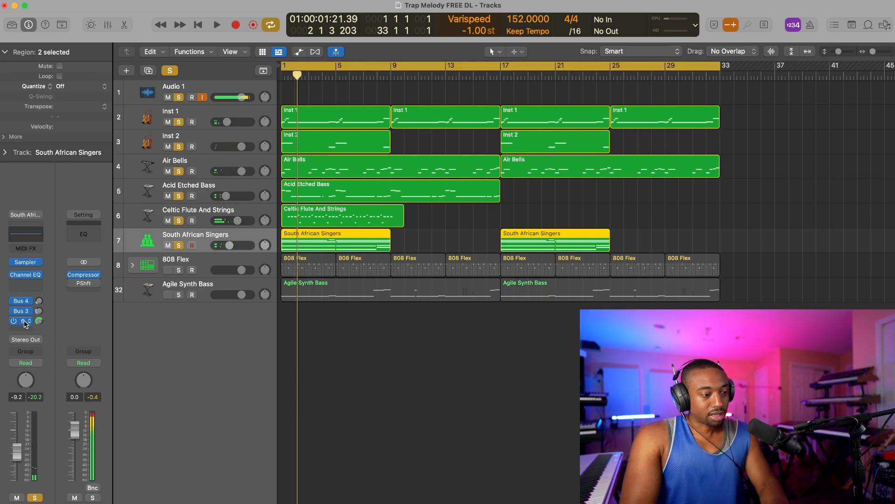
# Step: Solo 808 Flex and insert a Compressor between DMD and Overdrive, opening its settings
pyautogui.click(21, 311)
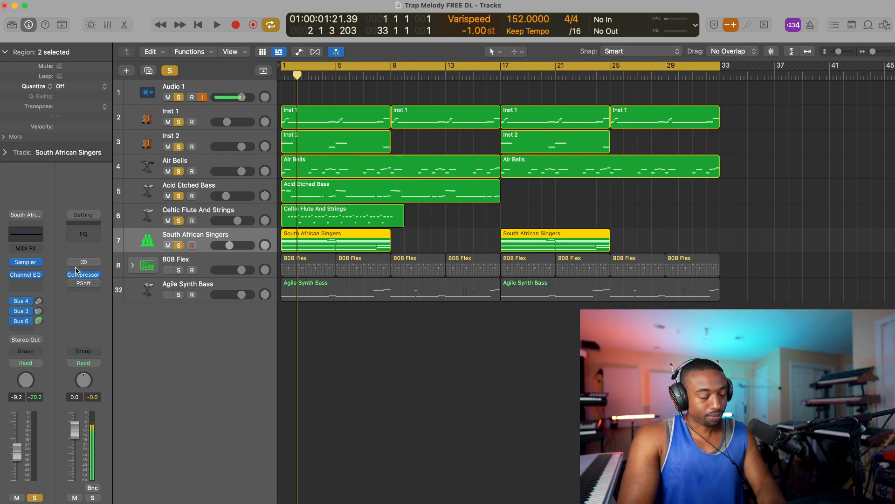
pyautogui.click(175, 258)
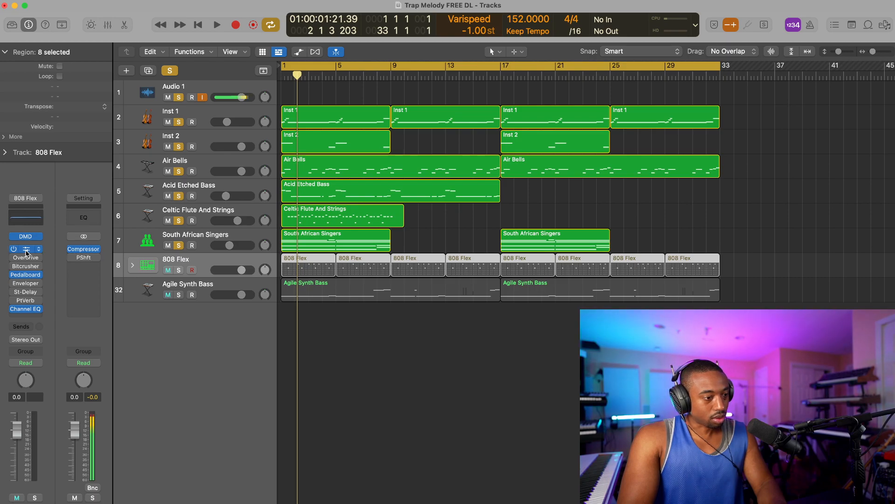
pyautogui.click(26, 249)
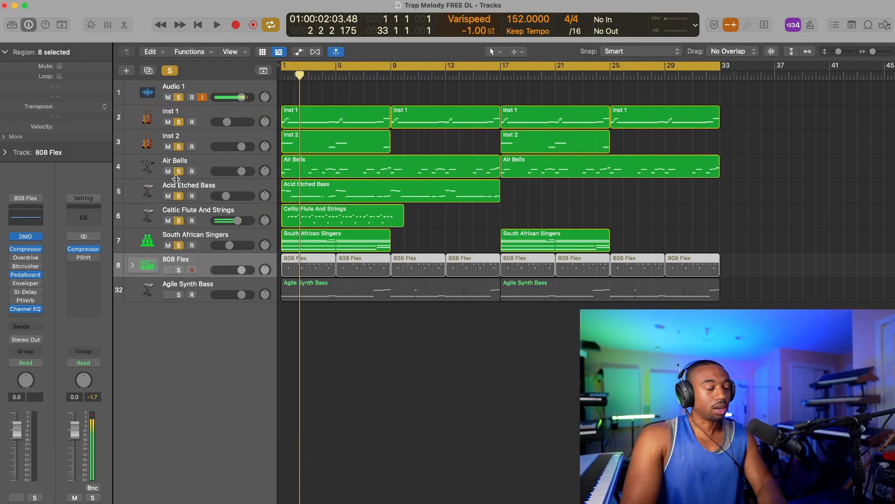
pyautogui.click(168, 270)
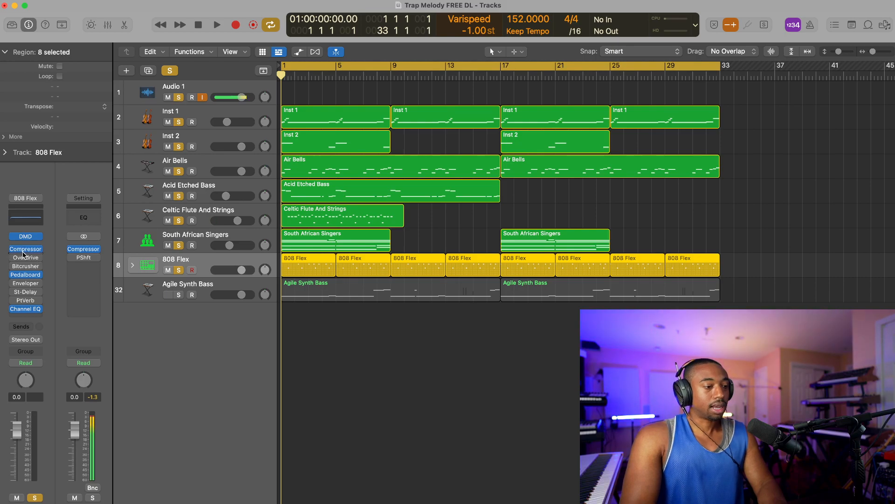
pyautogui.click(25, 248)
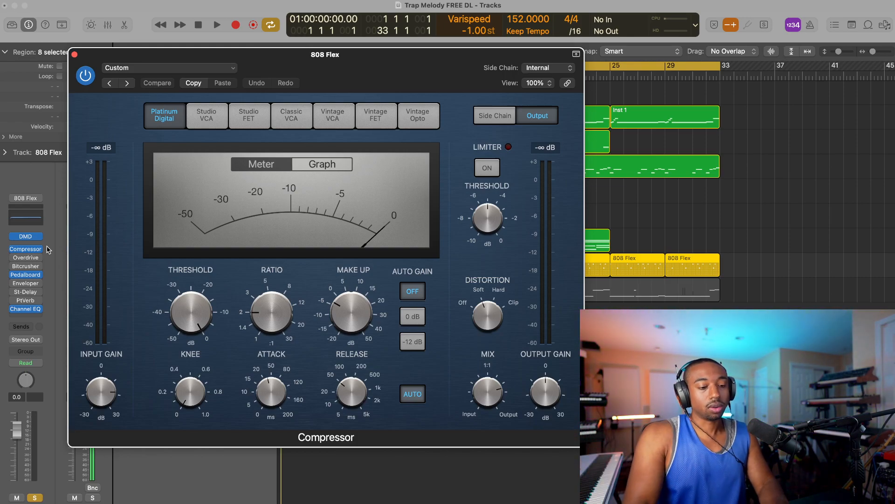
# Step: Compare the 808 Flex Compressor on and off during playback, leaving it enabled
pyautogui.moveTo(353, 311); pyautogui.dragTo(353, 302)
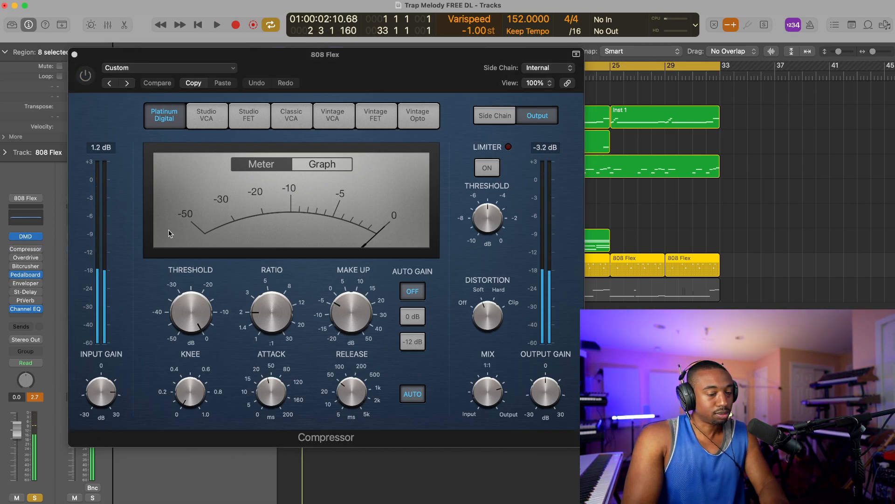
pyautogui.click(216, 25)
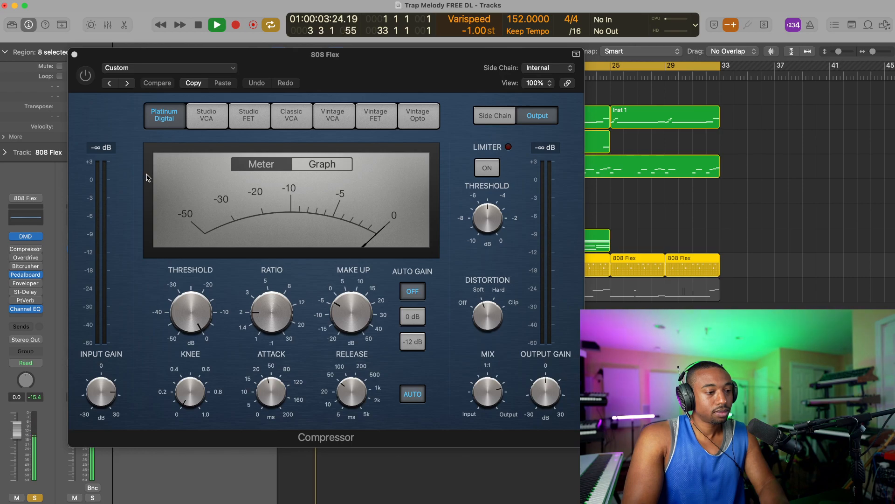
pyautogui.click(197, 24)
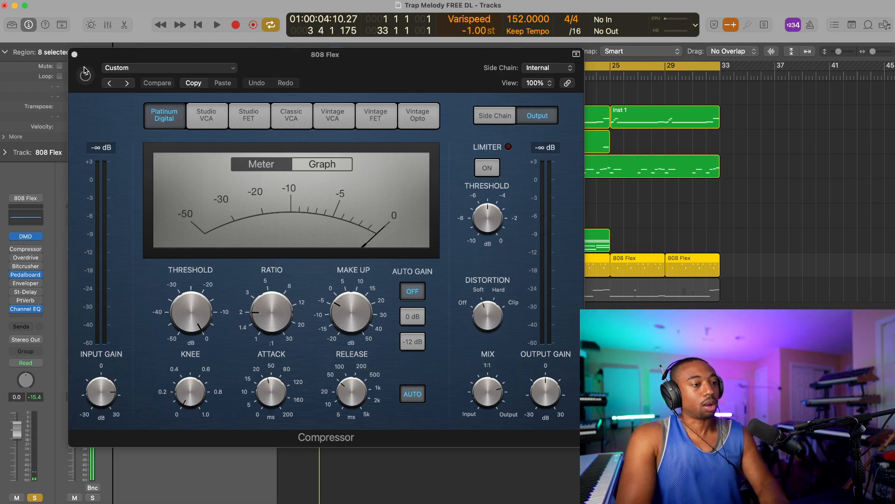
pyautogui.click(216, 24)
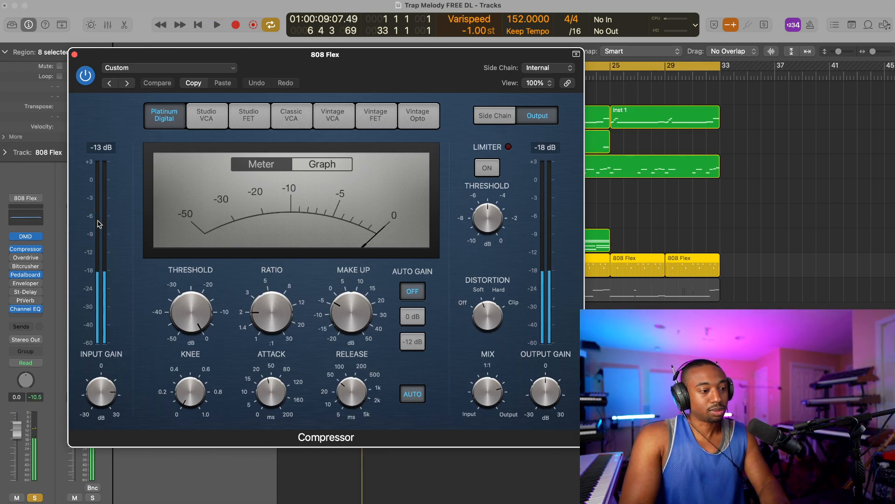
pyautogui.click(216, 25)
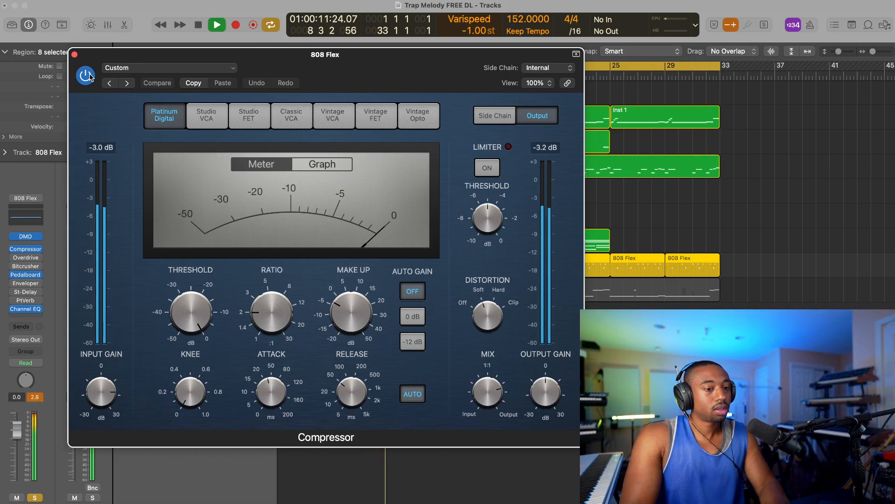
pyautogui.click(74, 54)
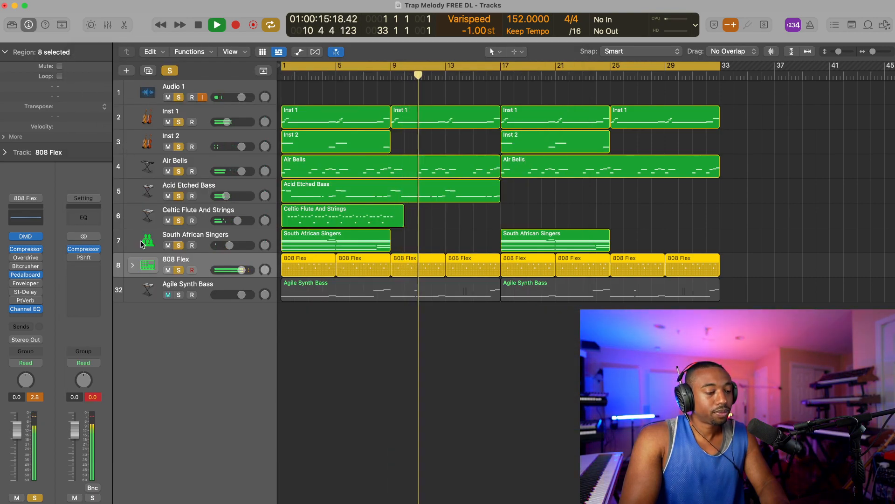
# Step: Solo Agile Synth Bass and open the Stereo Out Compressor settings
pyautogui.click(198, 25)
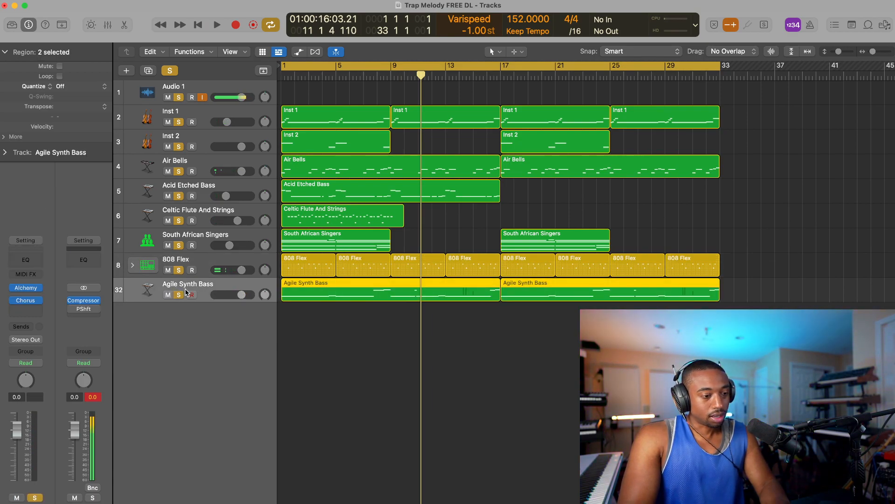
pyautogui.click(25, 300)
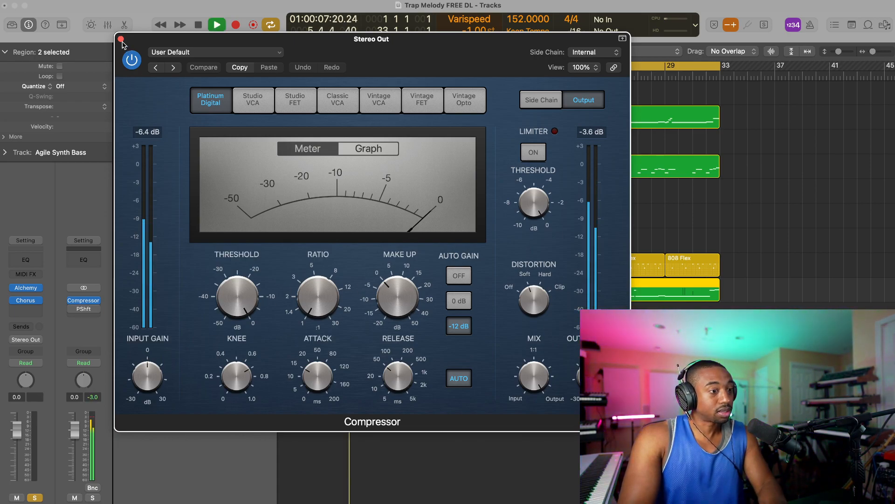
# Step: Close the Stereo Out Compressor window and clear all track solos for full playback
pyautogui.click(122, 45)
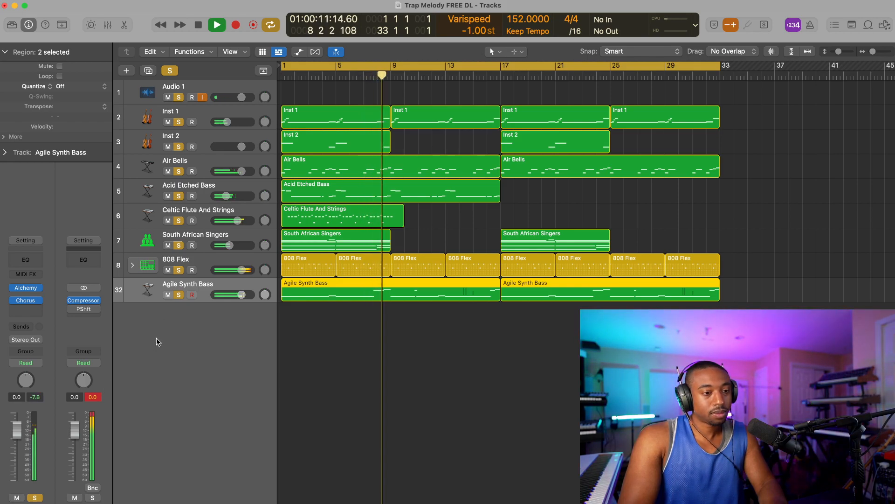
pyautogui.click(216, 25)
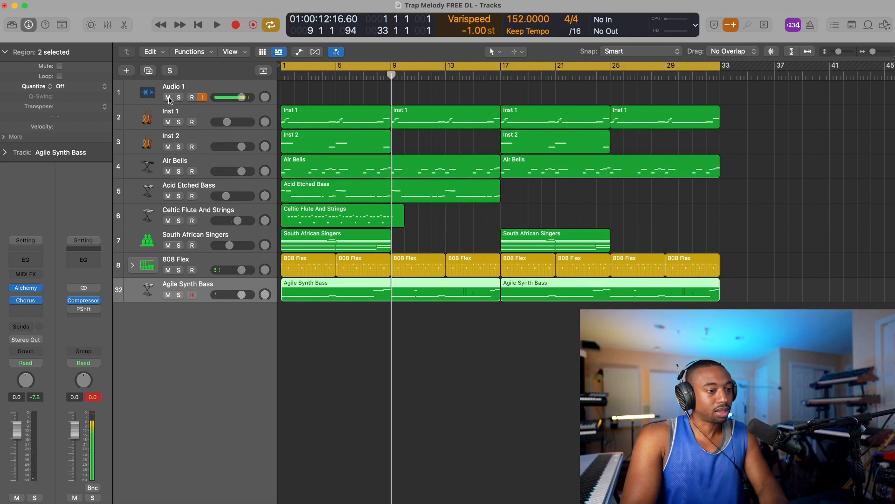
pyautogui.click(216, 25)
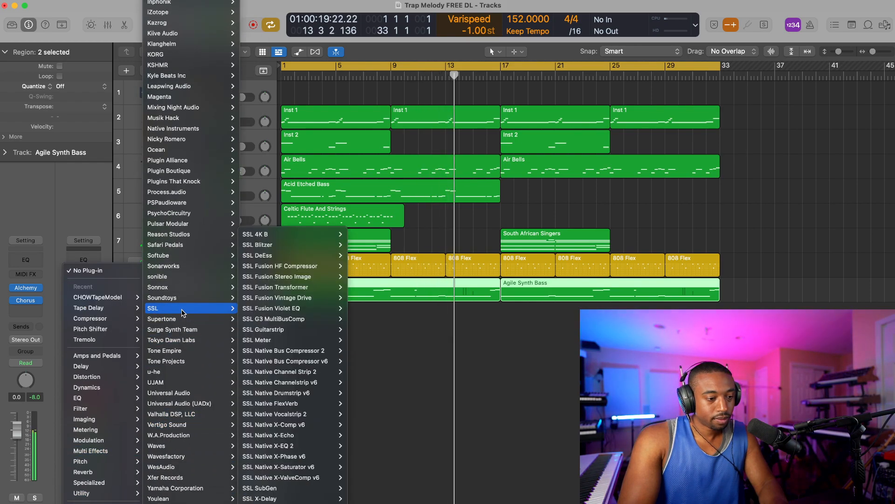
pyautogui.moveTo(279, 318)
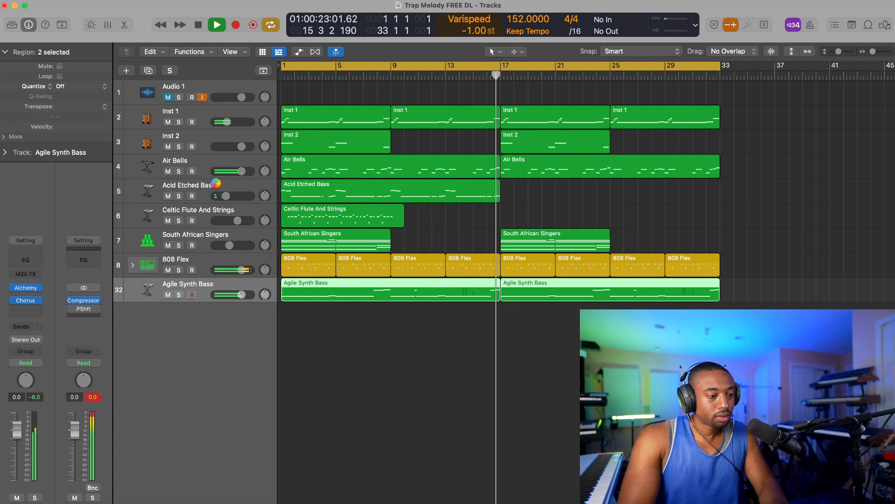
# Step: Load SSL Fusion Stereo Image into an empty Stereo Out slot after the Compressor
pyautogui.click(84, 309)
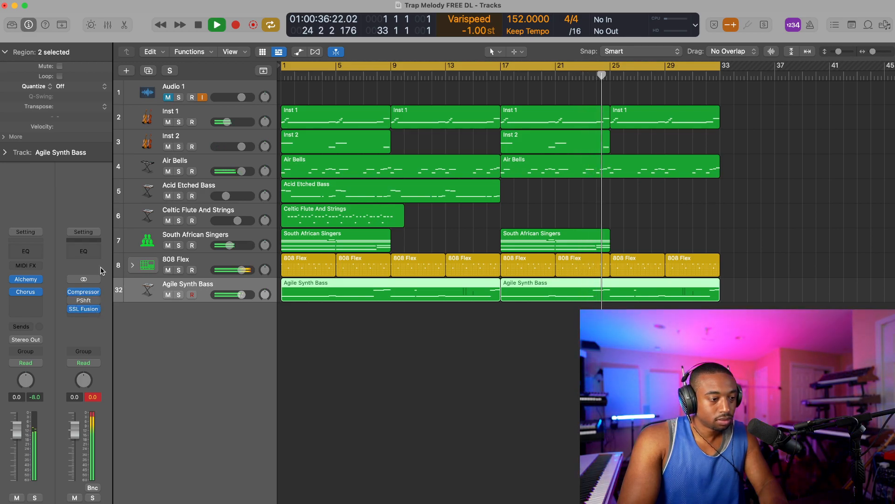
pyautogui.click(216, 25)
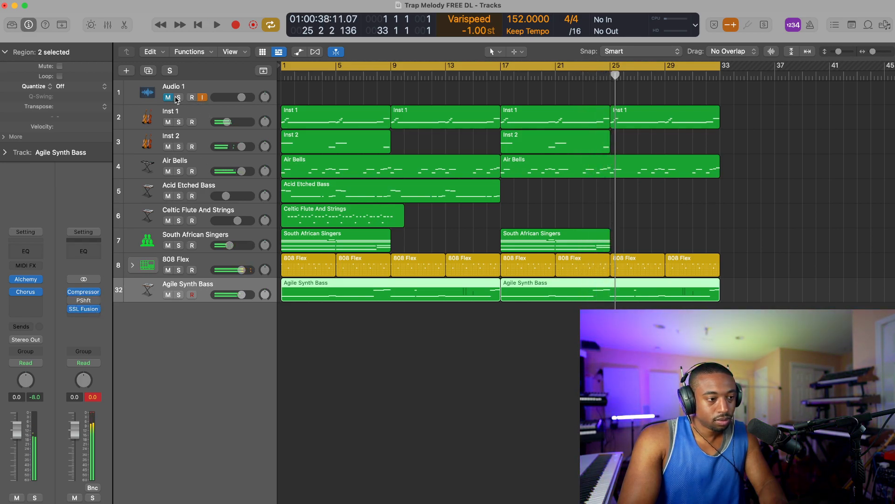
pyautogui.click(178, 97)
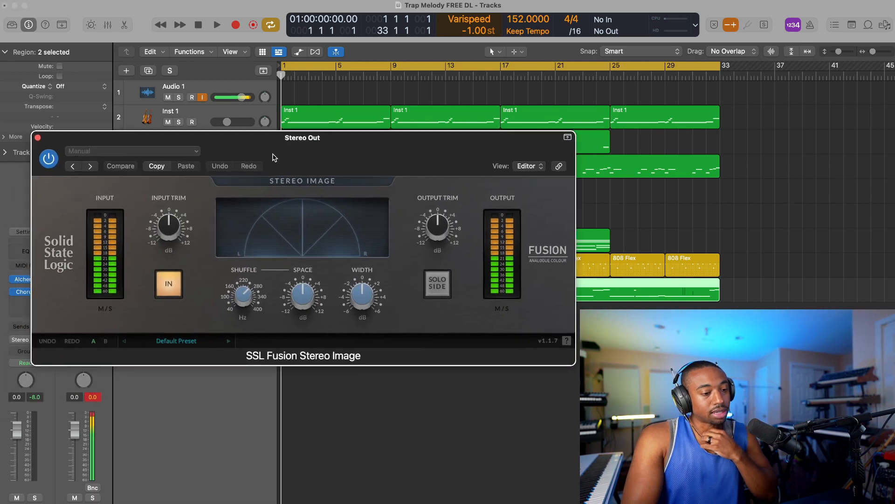
pyautogui.moveTo(302, 137); pyautogui.dragTo(311, 128)
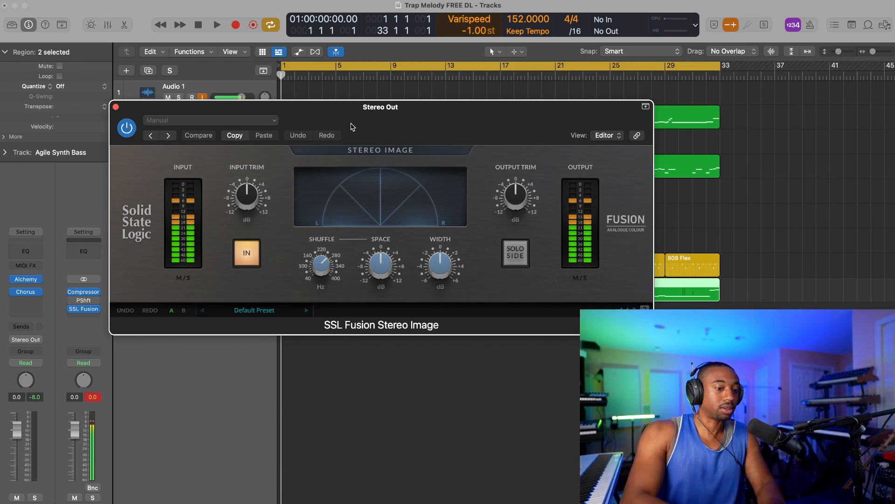
pyautogui.moveTo(379, 107); pyautogui.dragTo(412, 106)
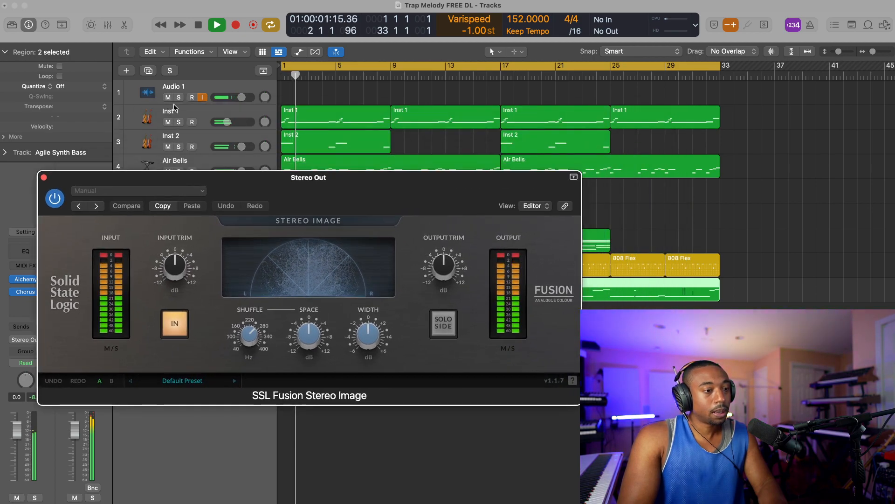
# Step: Raise the SSL Fusion Space amount to about 2.1 dB, then nudge it up and down
pyautogui.moveTo(308, 334); pyautogui.dragTo(309, 325)
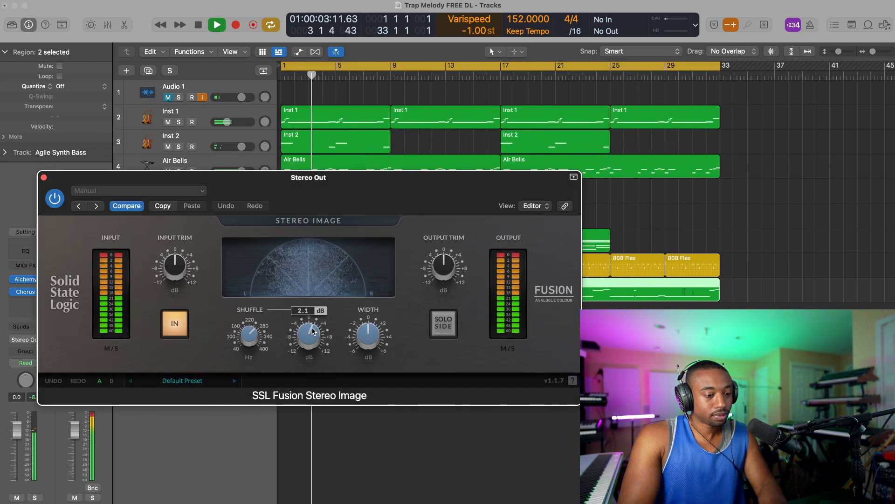
pyautogui.moveTo(308, 334); pyautogui.dragTo(309, 325)
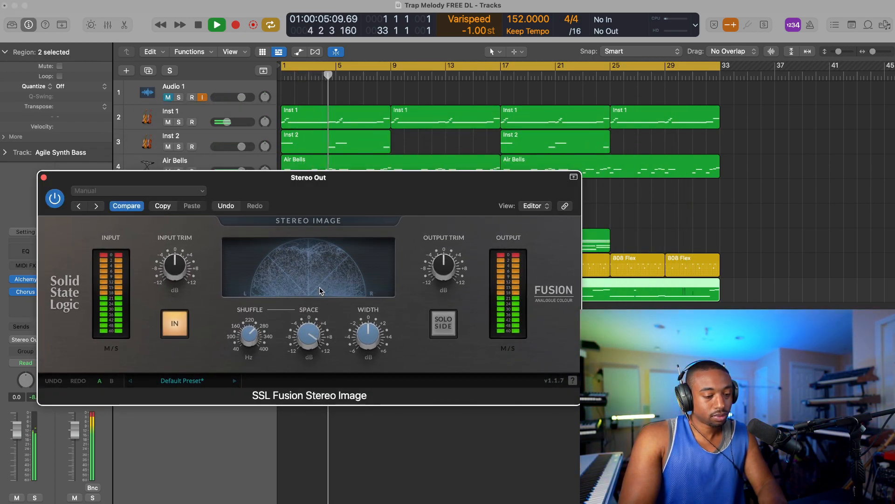
pyautogui.moveTo(308, 334); pyautogui.dragTo(308, 320)
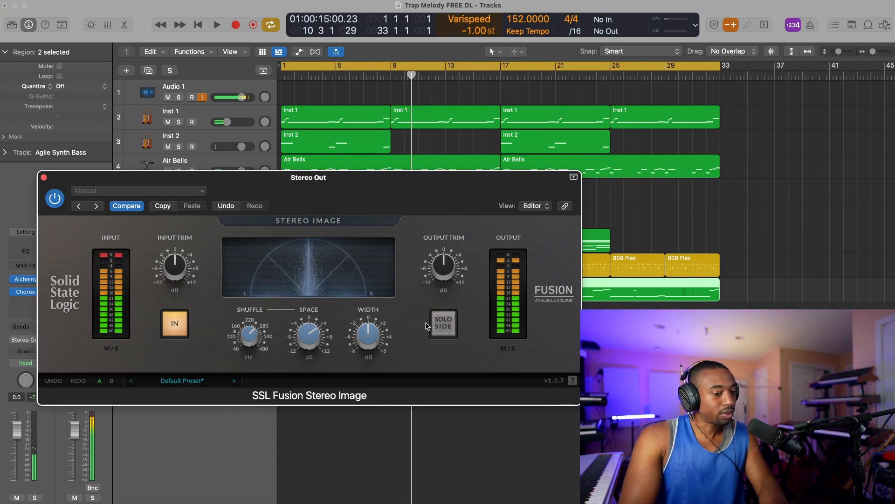
pyautogui.moveTo(308, 336); pyautogui.dragTo(308, 342)
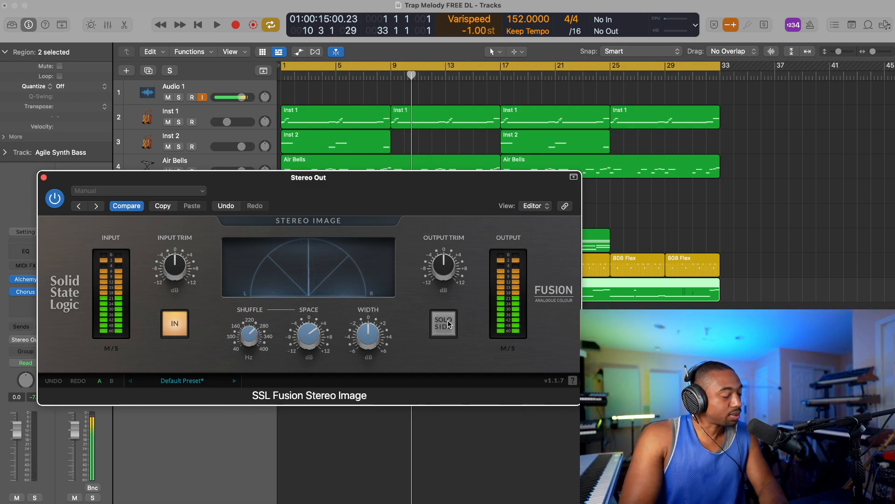
# Step: Audition the side signal alone, return to full stereo, and lower Space to -2.5 dB
pyautogui.click(215, 25)
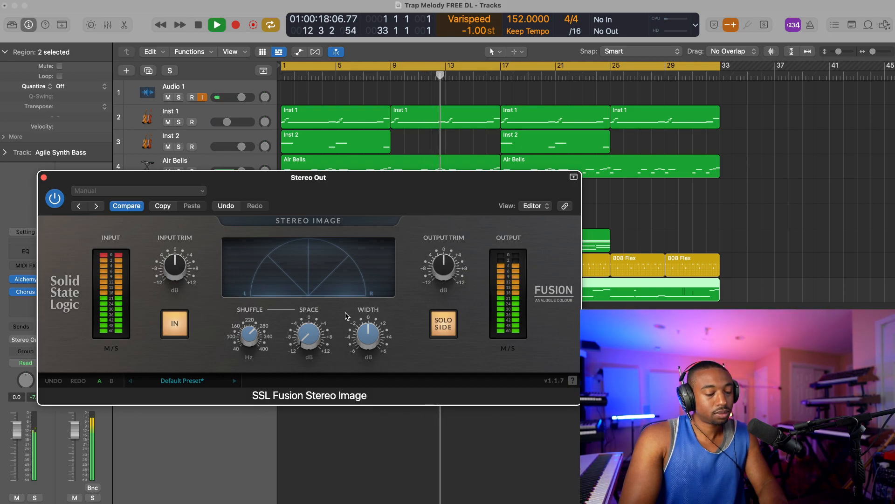
pyautogui.click(443, 323)
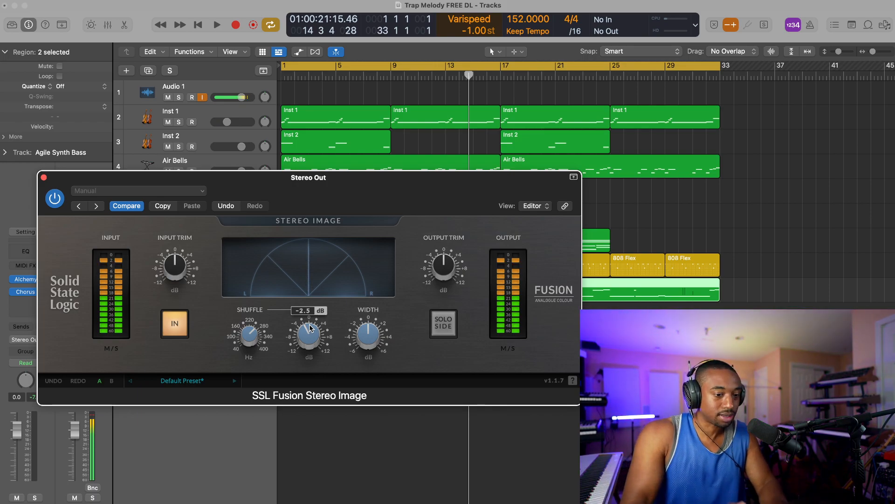
pyautogui.moveTo(308, 334); pyautogui.dragTo(311, 320)
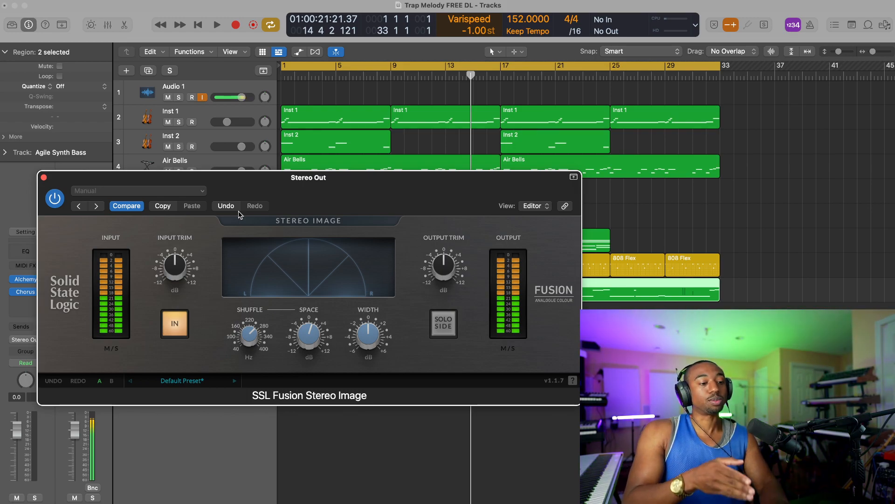
pyautogui.moveTo(308, 177); pyautogui.dragTo(330, 161)
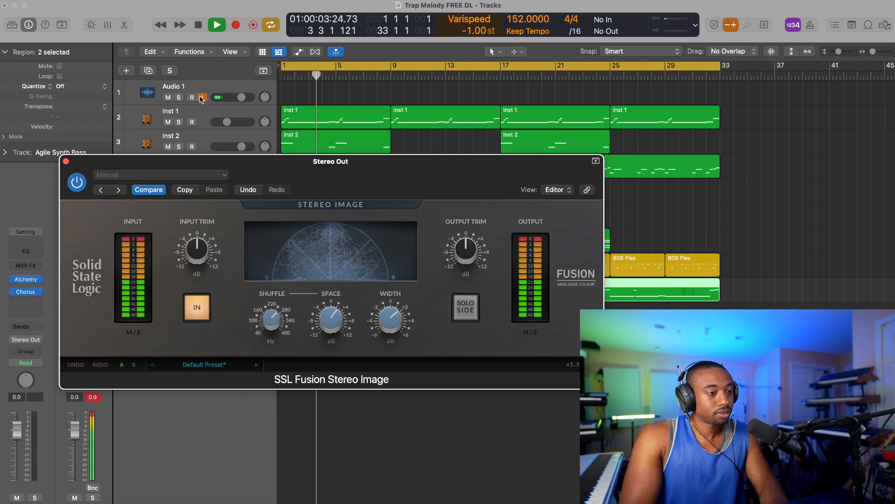
# Step: Push SSL Fusion Width to about 2.8 dB and Space to about 3.3 dB during playback
pyautogui.moveTo(390, 320); pyautogui.dragTo(390, 311)
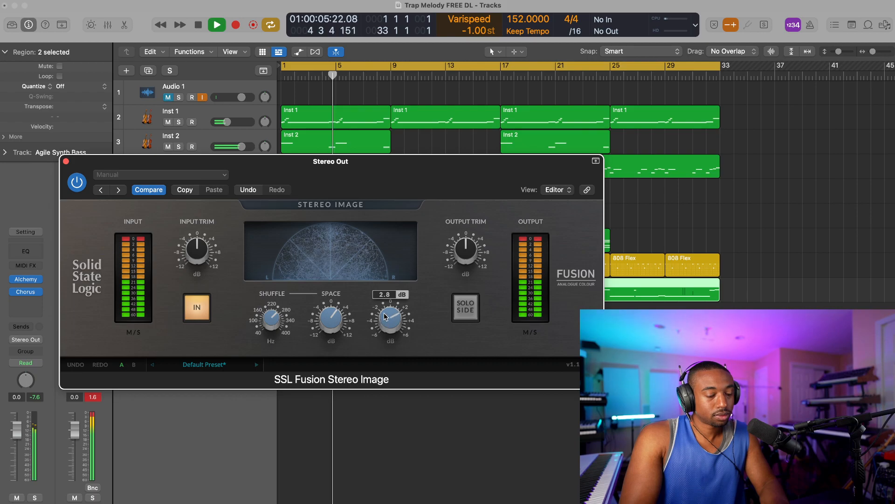
pyautogui.moveTo(390, 317); pyautogui.dragTo(390, 326)
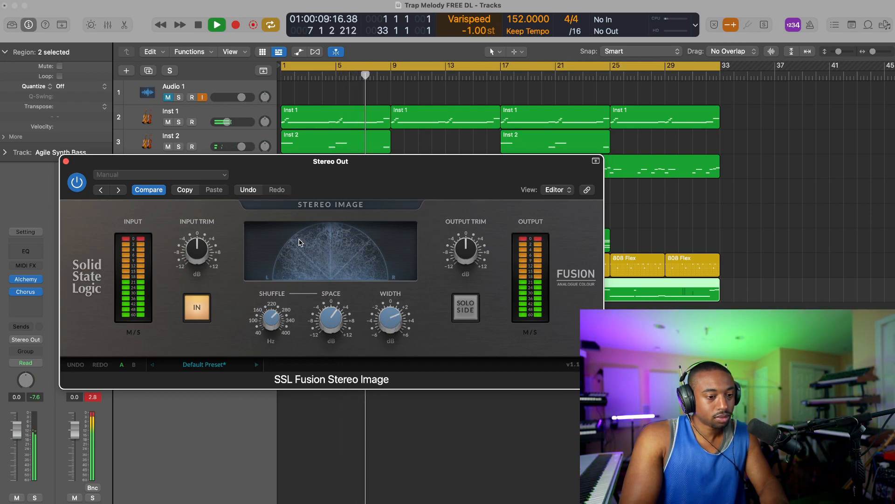
pyautogui.moveTo(390, 319); pyautogui.dragTo(391, 311)
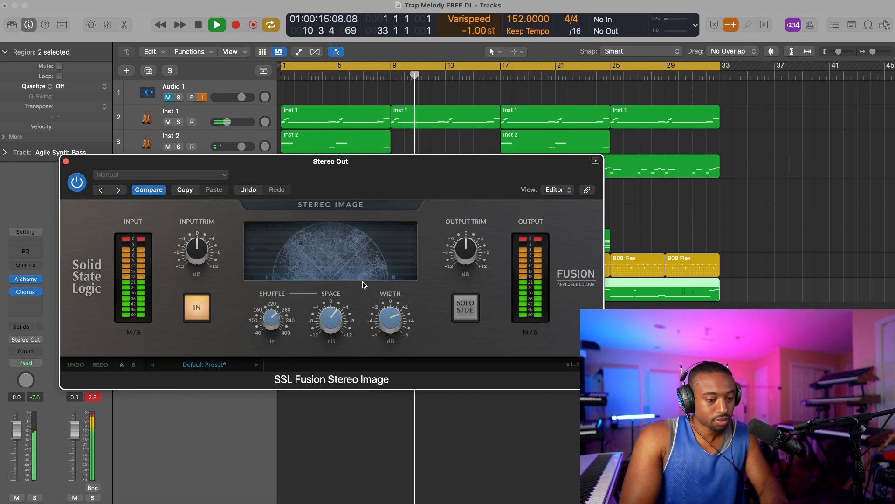
pyautogui.moveTo(330, 319); pyautogui.dragTo(330, 311)
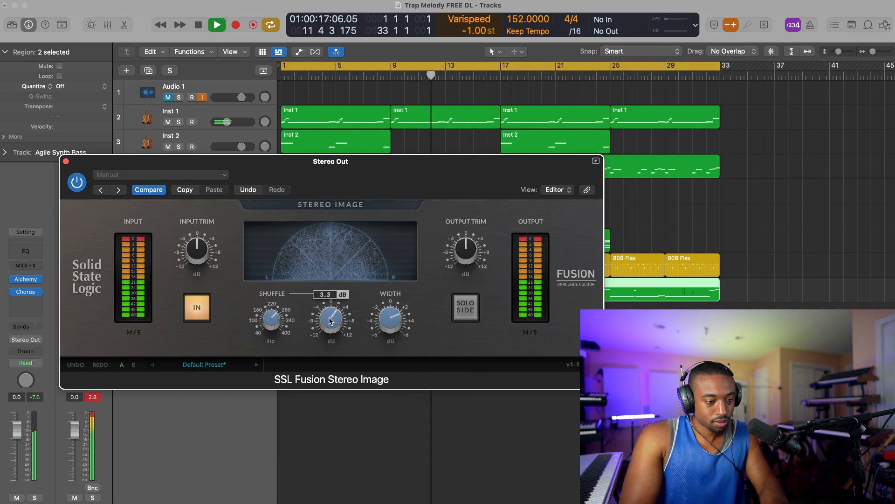
pyautogui.moveTo(330, 318); pyautogui.dragTo(334, 308)
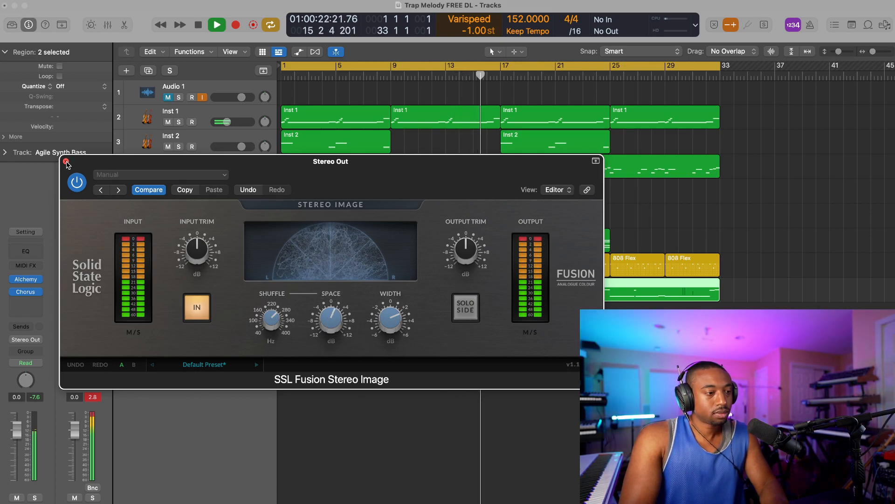
# Step: Close the SSL Fusion Stereo Image editor, then reopen it from the Stereo Out strip
pyautogui.click(66, 162)
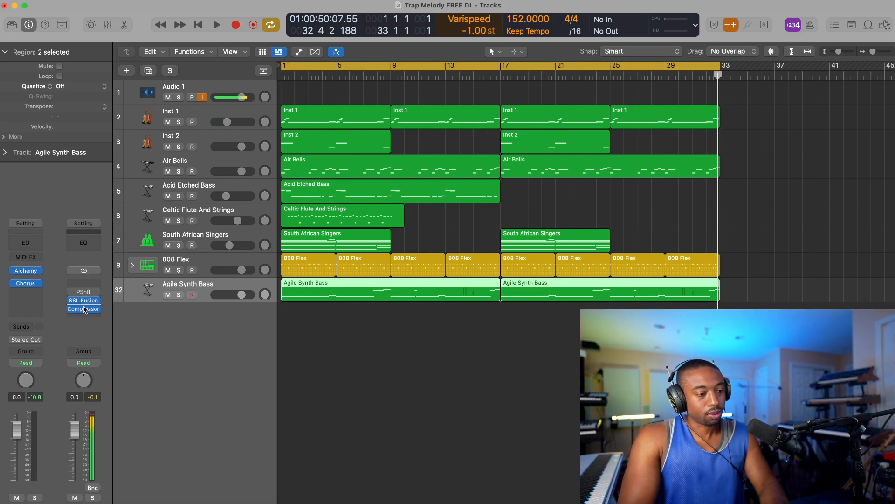
pyautogui.click(83, 299)
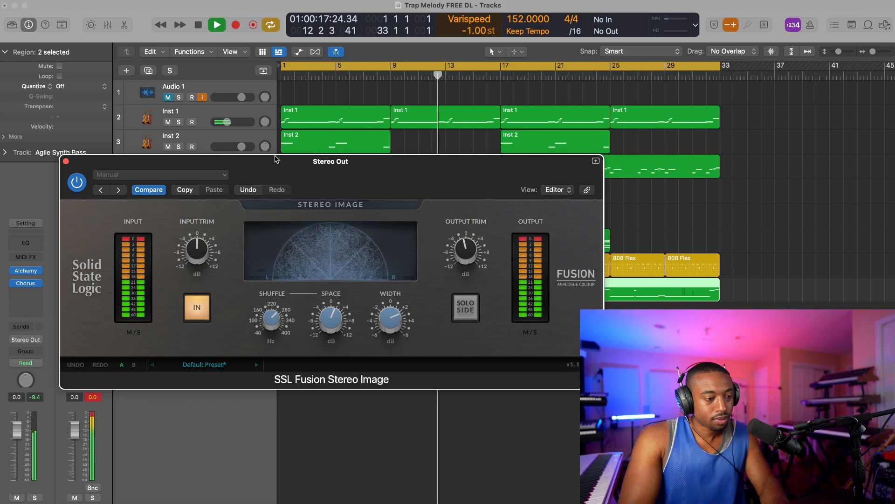
# Step: Close the SSL Fusion editor and compare the mix with the plugin bypassed and re-enabled
pyautogui.click(65, 161)
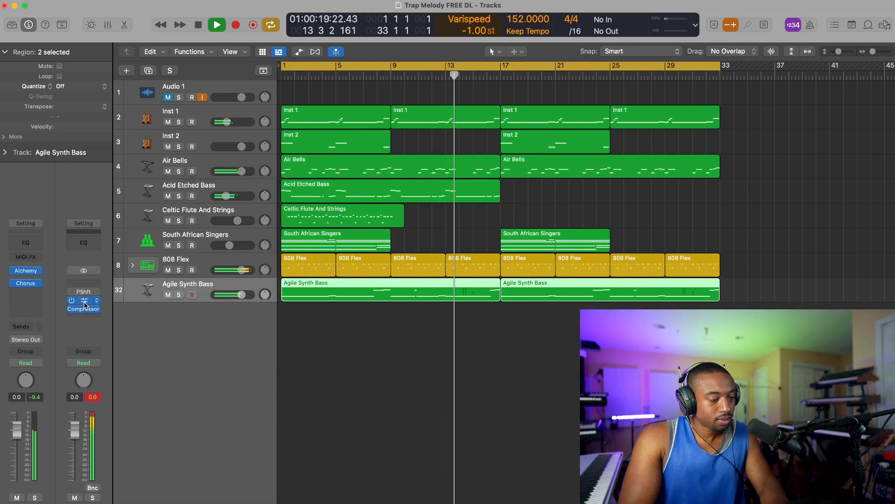
pyautogui.click(72, 301)
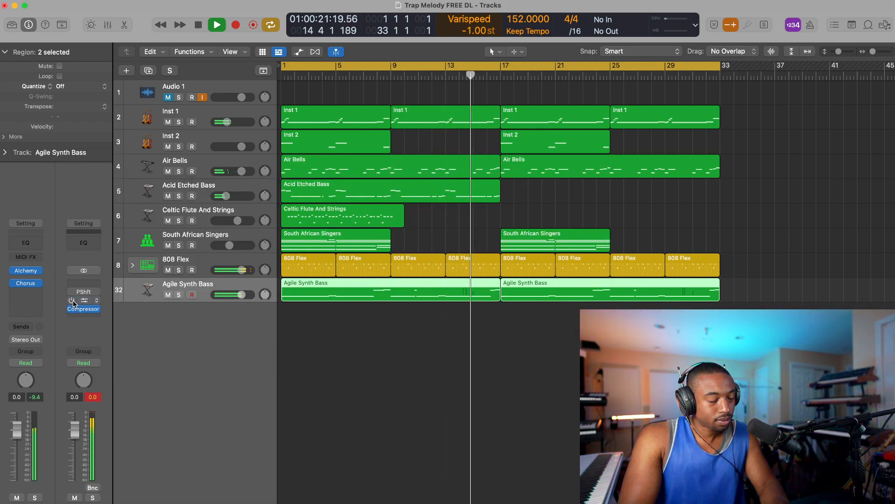
pyautogui.click(197, 25)
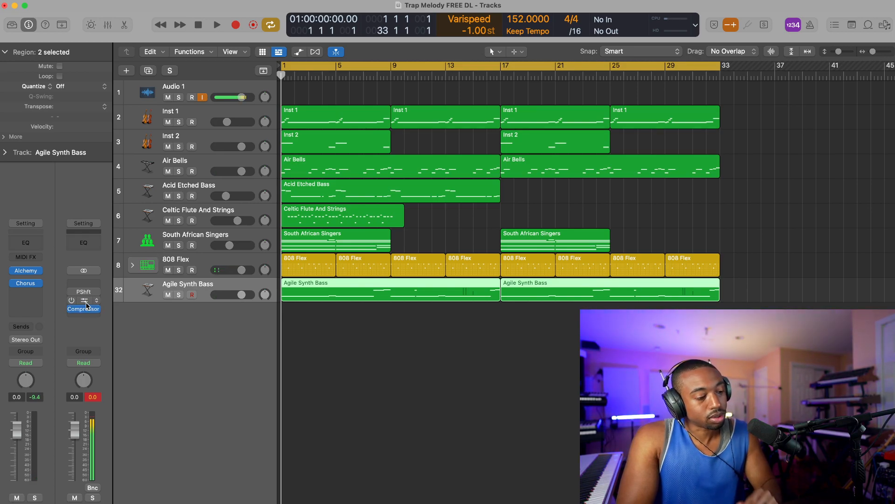
pyautogui.moveTo(86, 301)
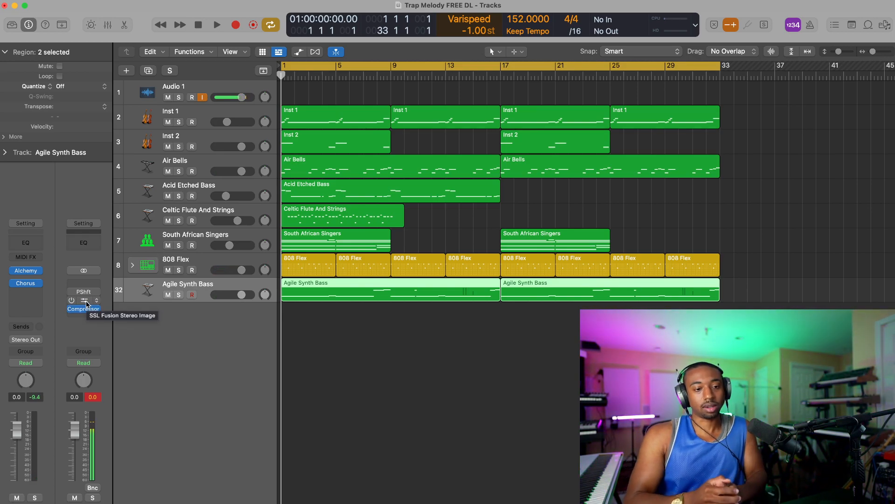